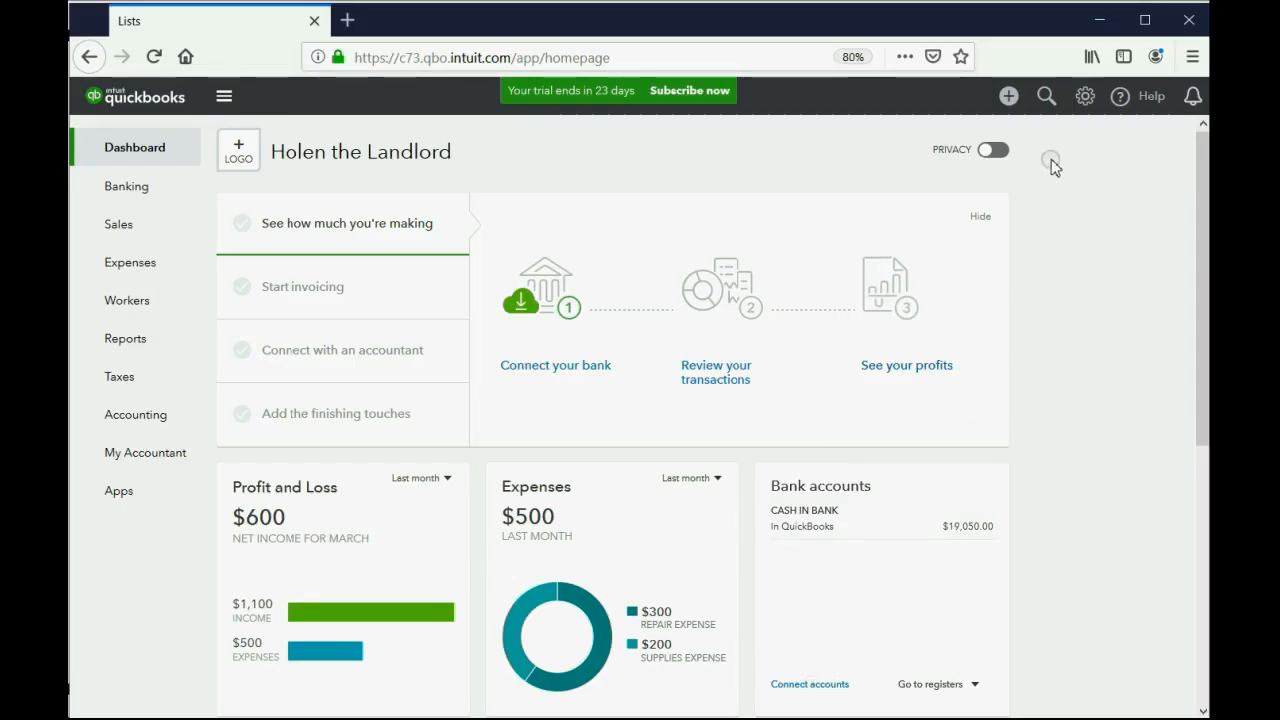
Start a blank estimate from the + New menu under Customers.
click(1008, 96)
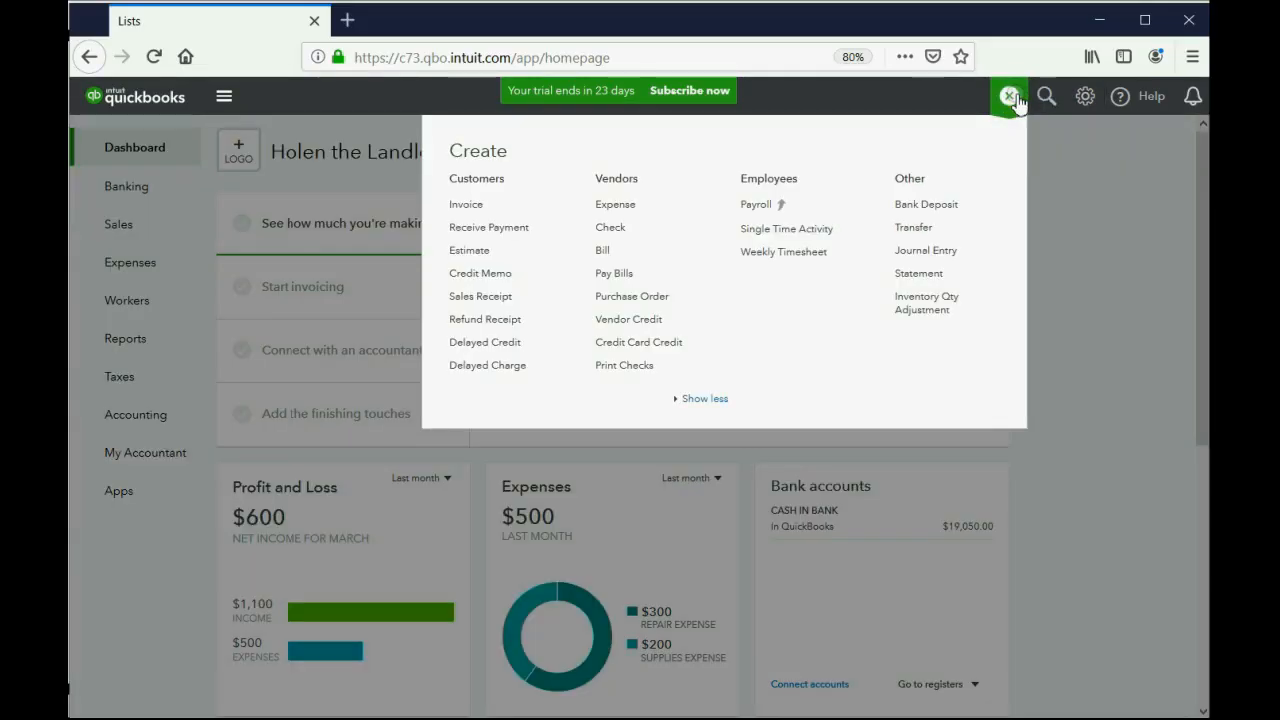
click(469, 250)
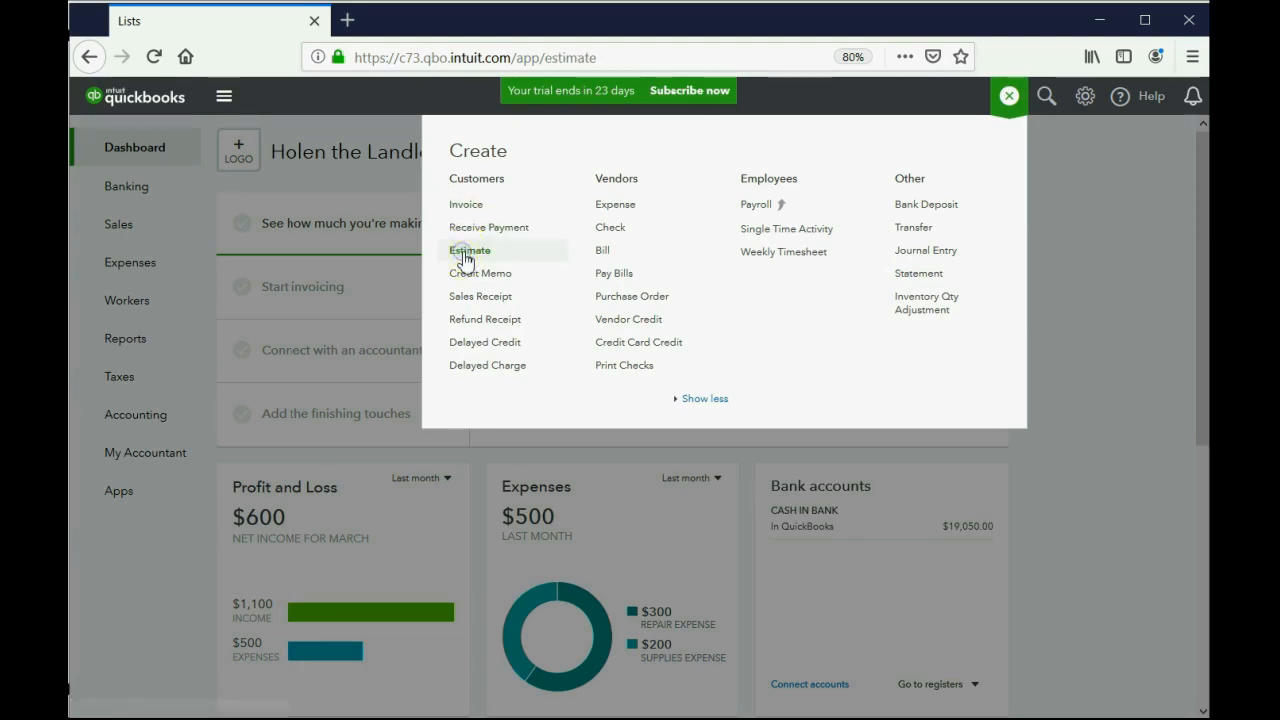
click(470, 250)
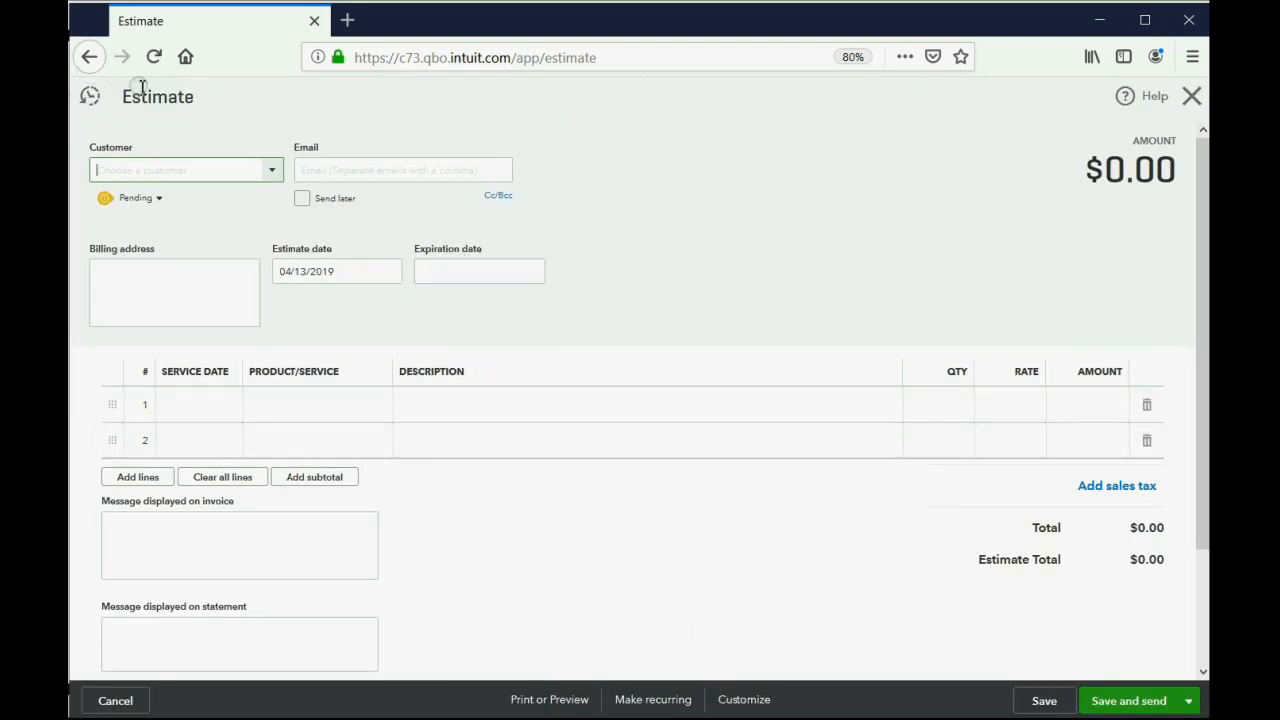
click(744, 699)
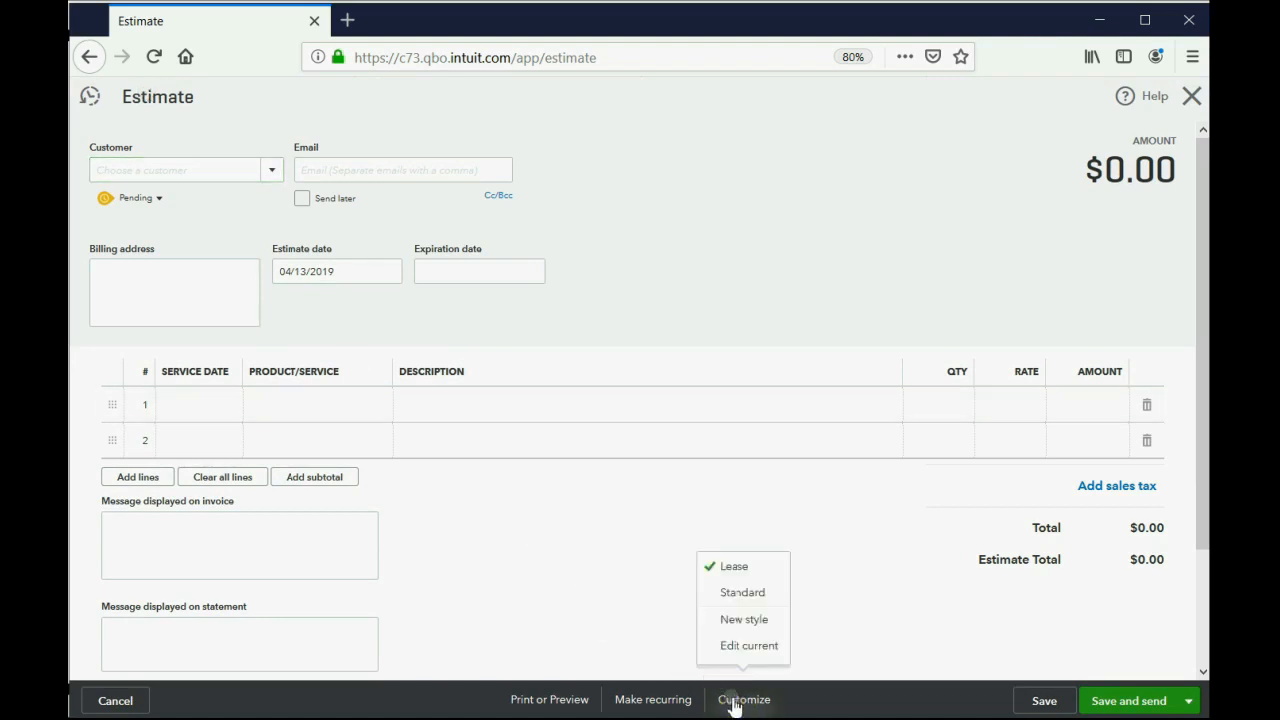
click(630, 518)
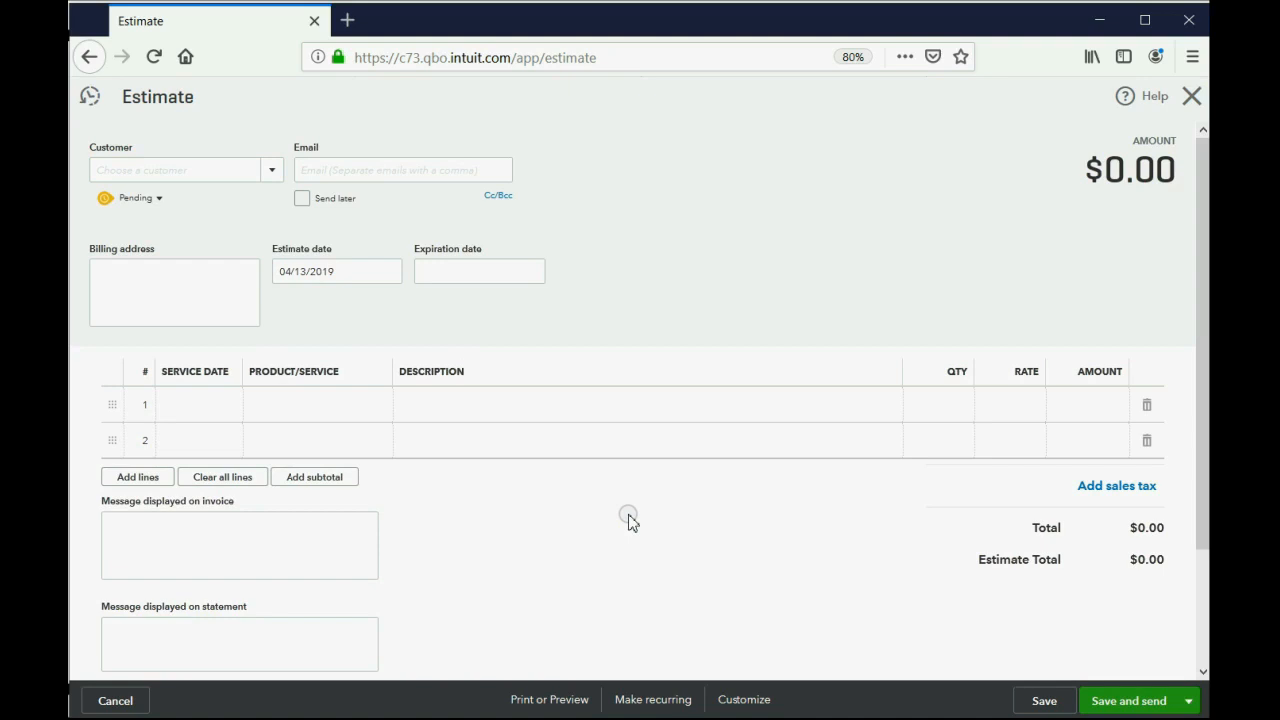
mouse_move(277, 200)
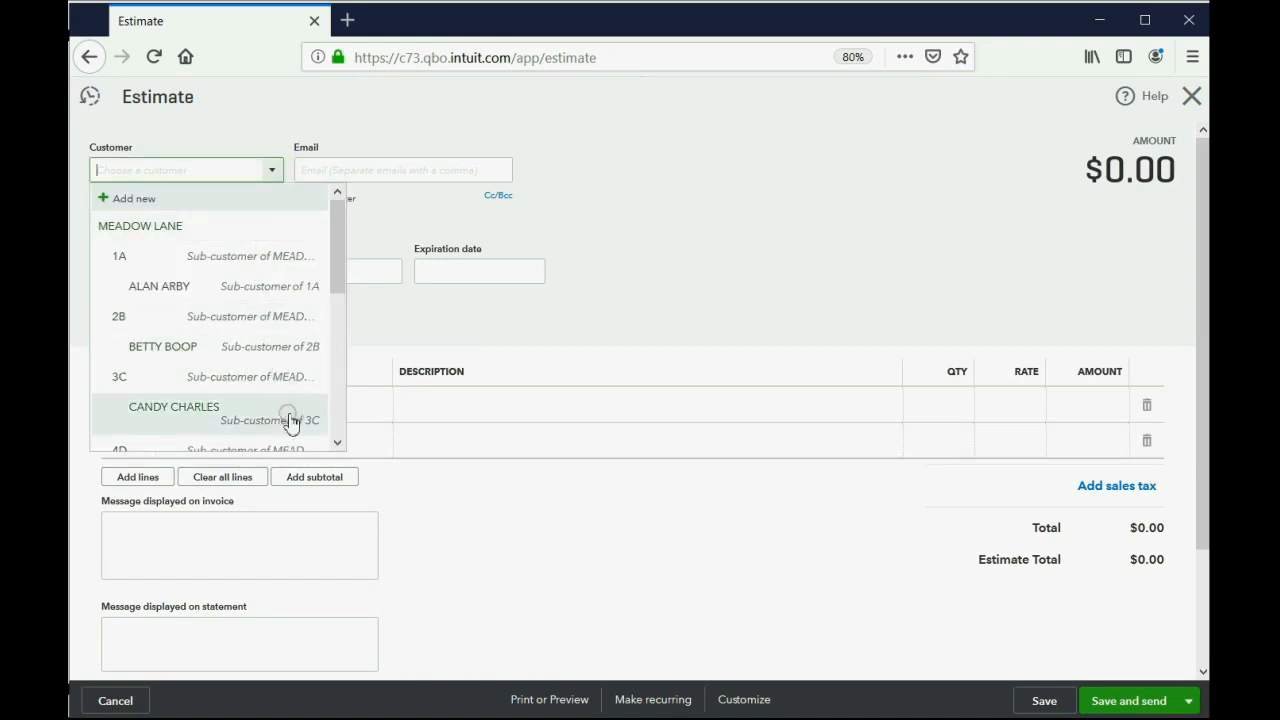
click(173, 407)
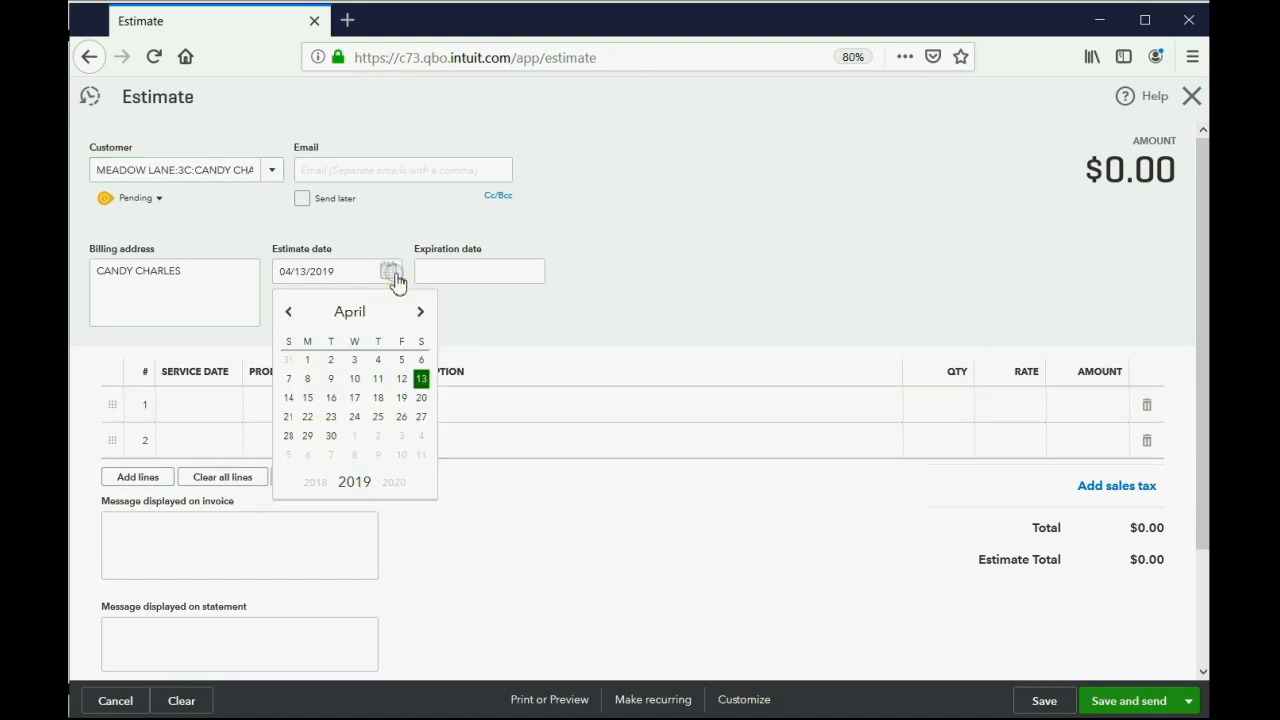
click(307, 359)
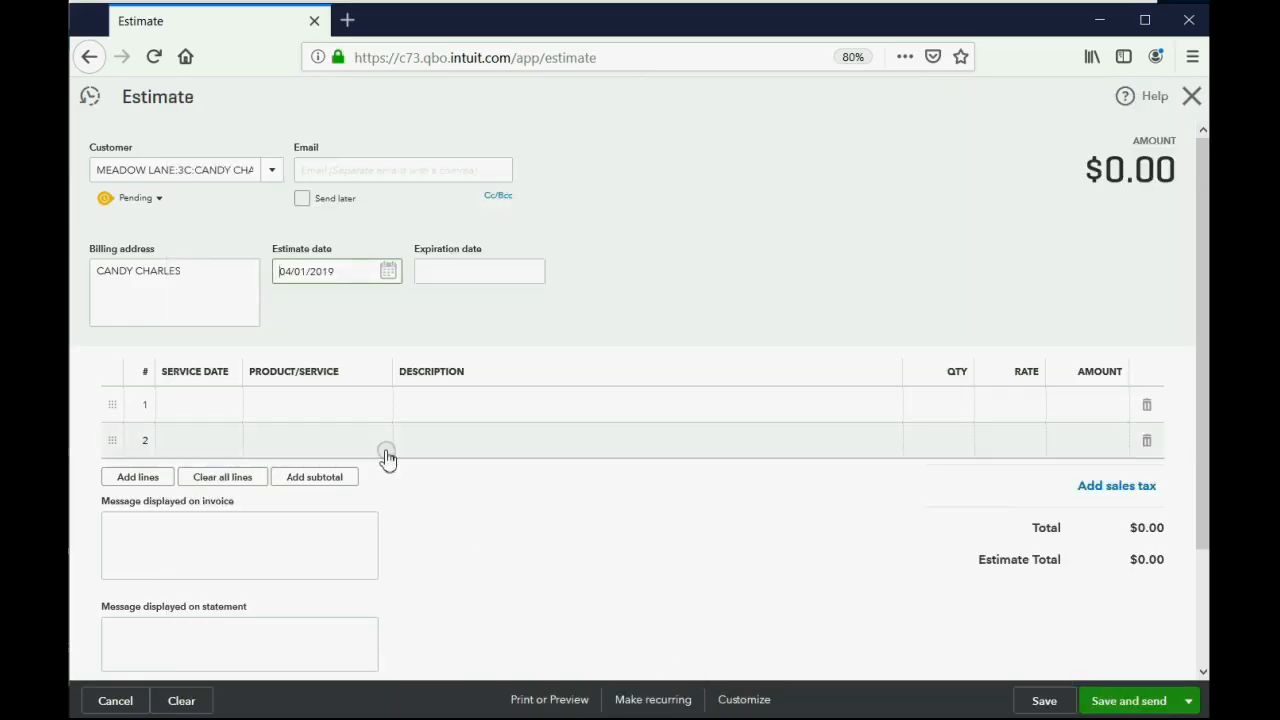
Add a RENT DUE line with quantity 24 at rate 1,000, for an amount of 24,000.00.
click(315, 409)
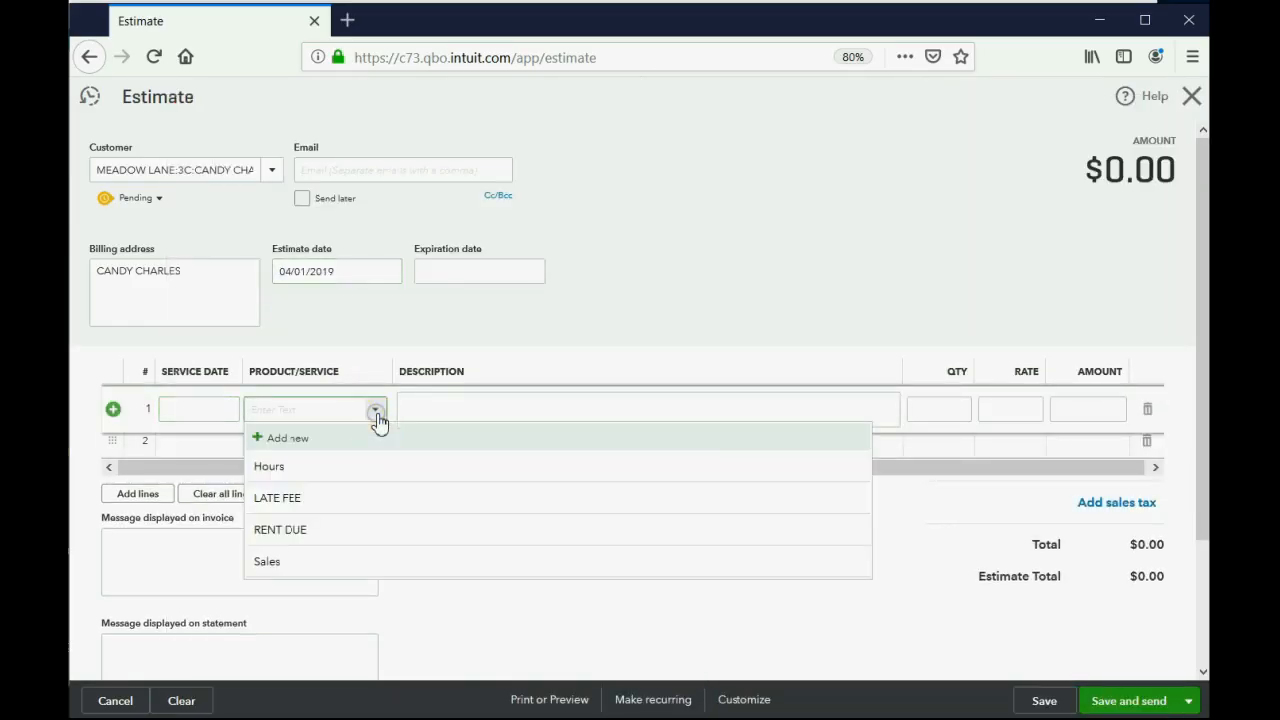
click(280, 529)
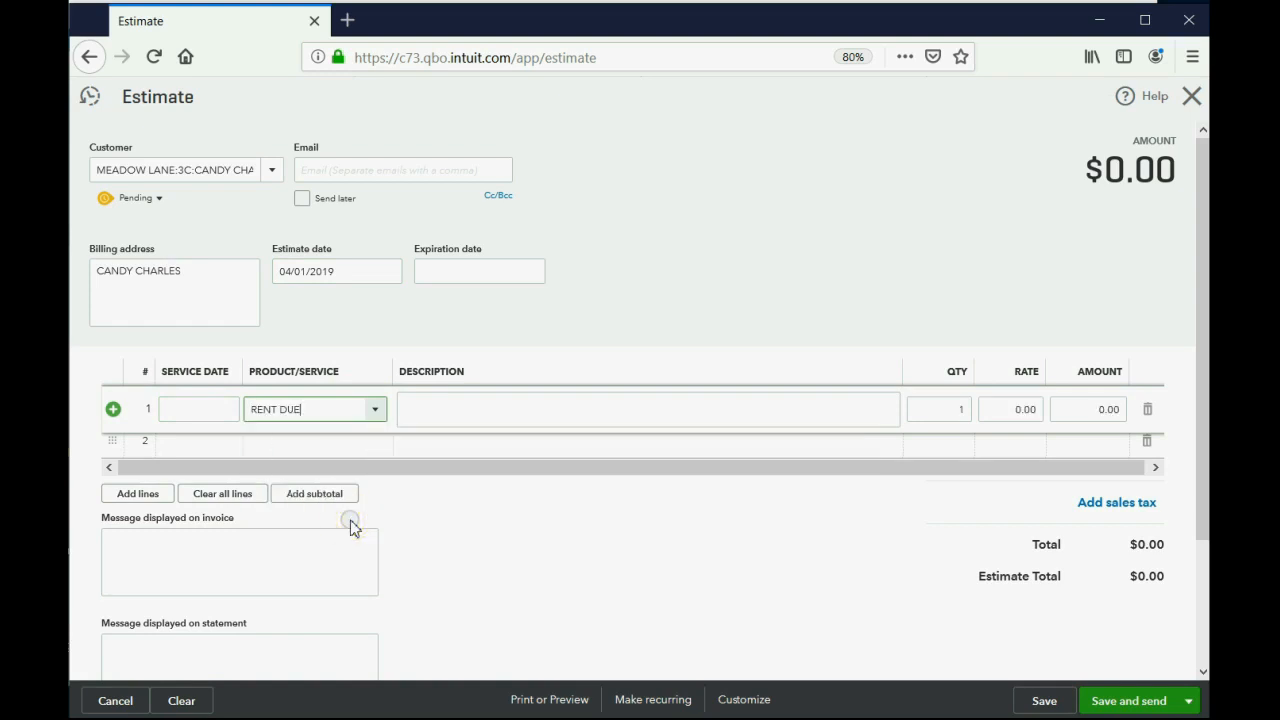
mouse_move(1010, 428)
text(1,000)
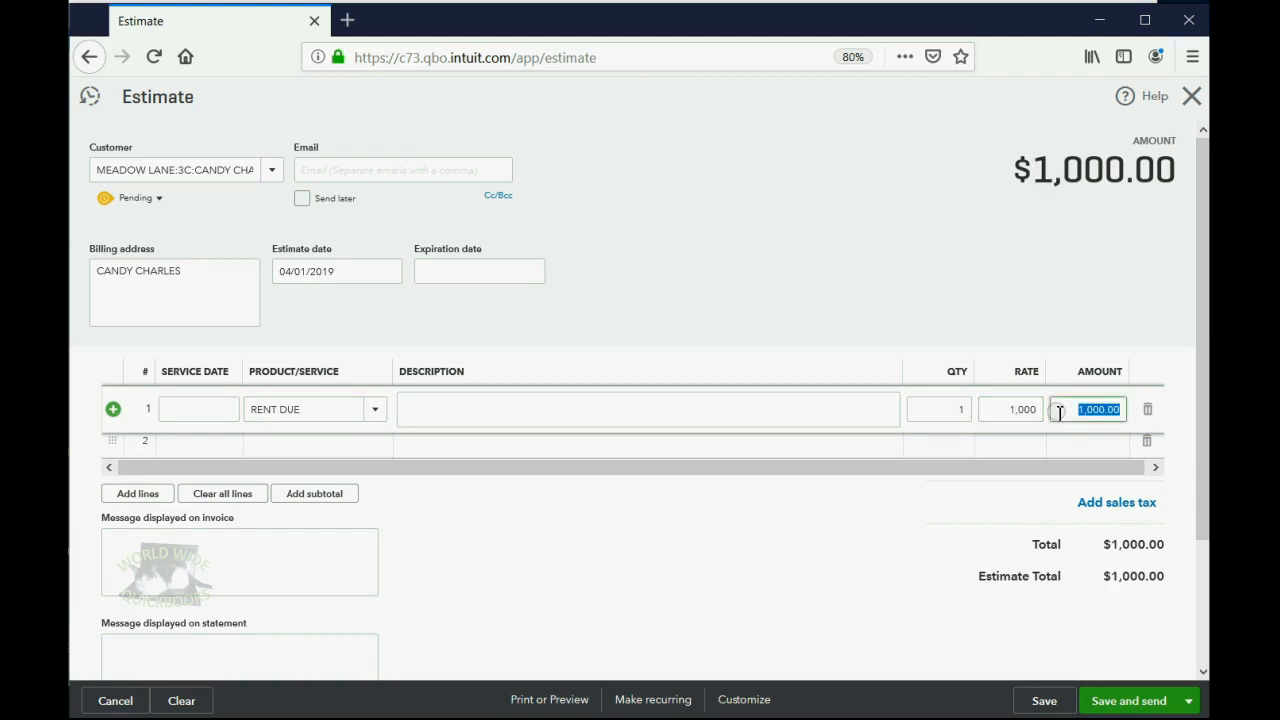
click(938, 409)
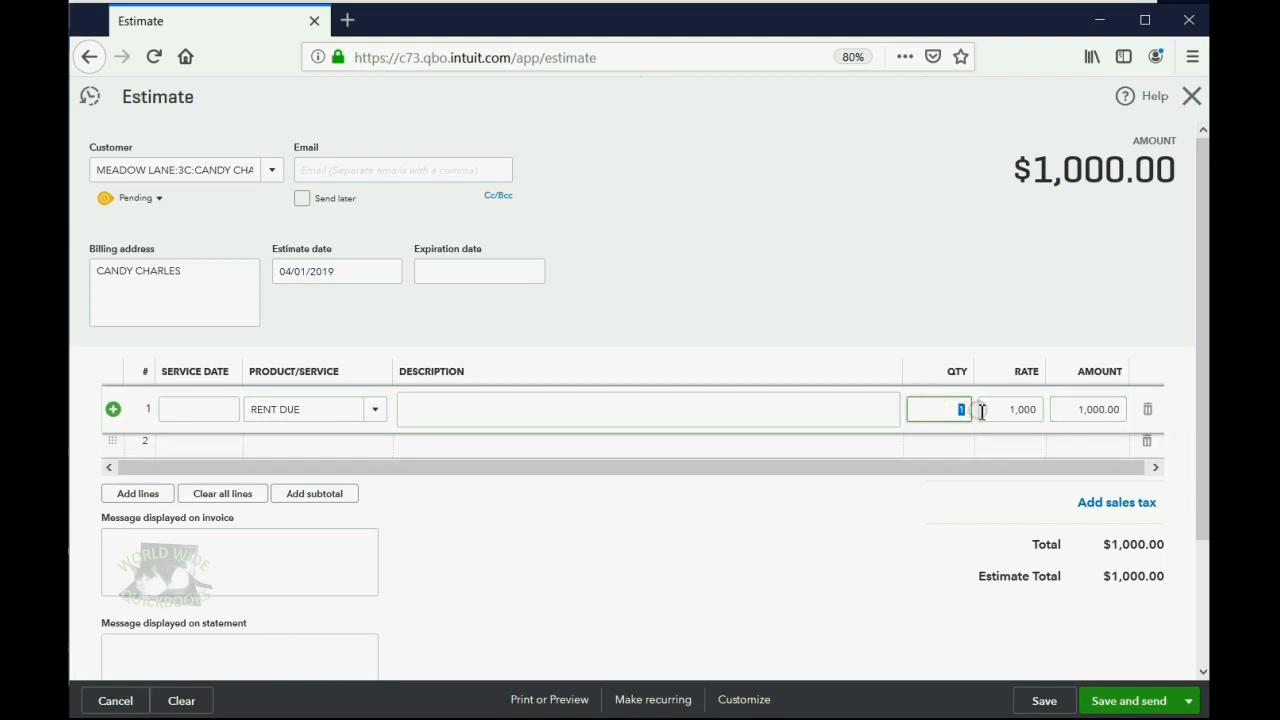
text(24)
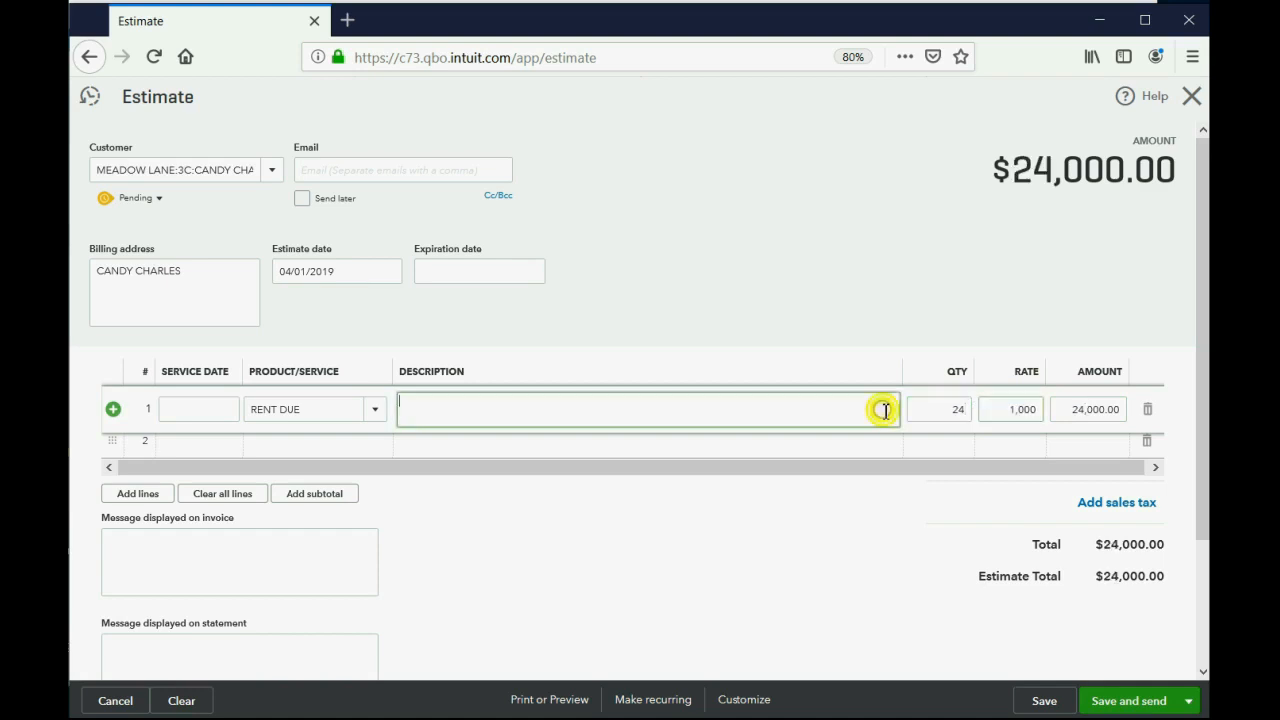
click(1088, 409)
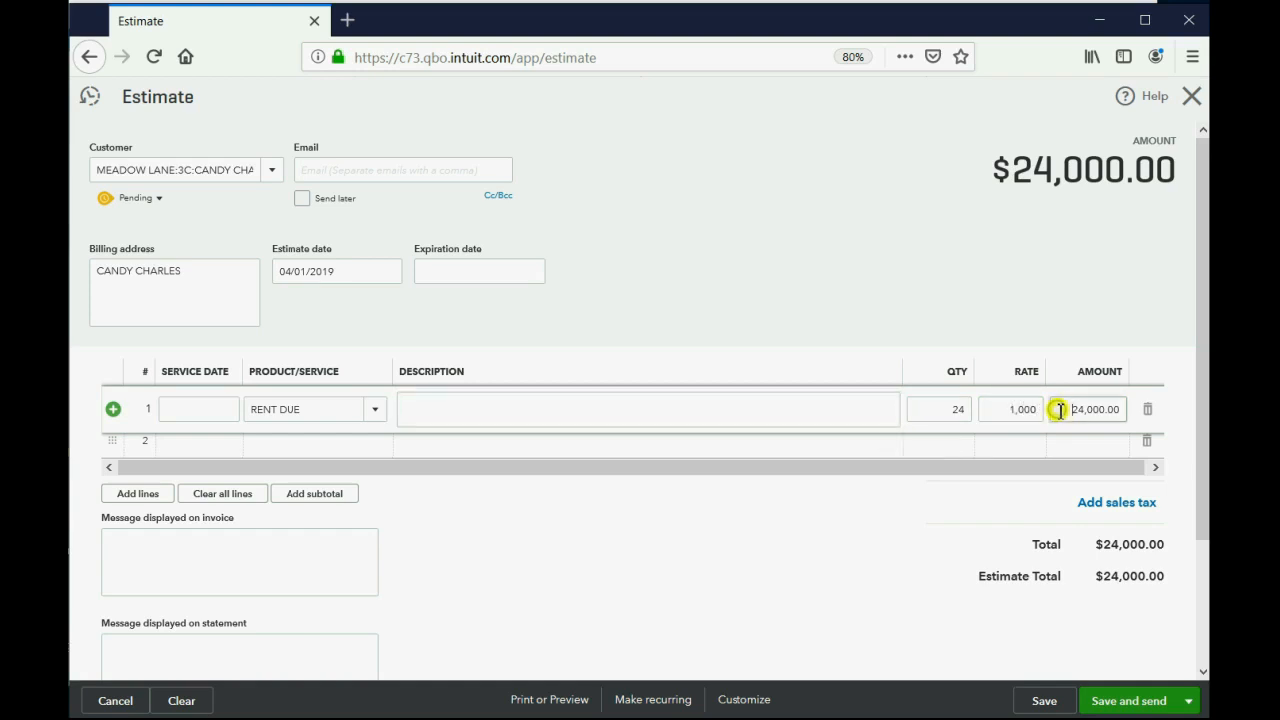
click(1088, 409)
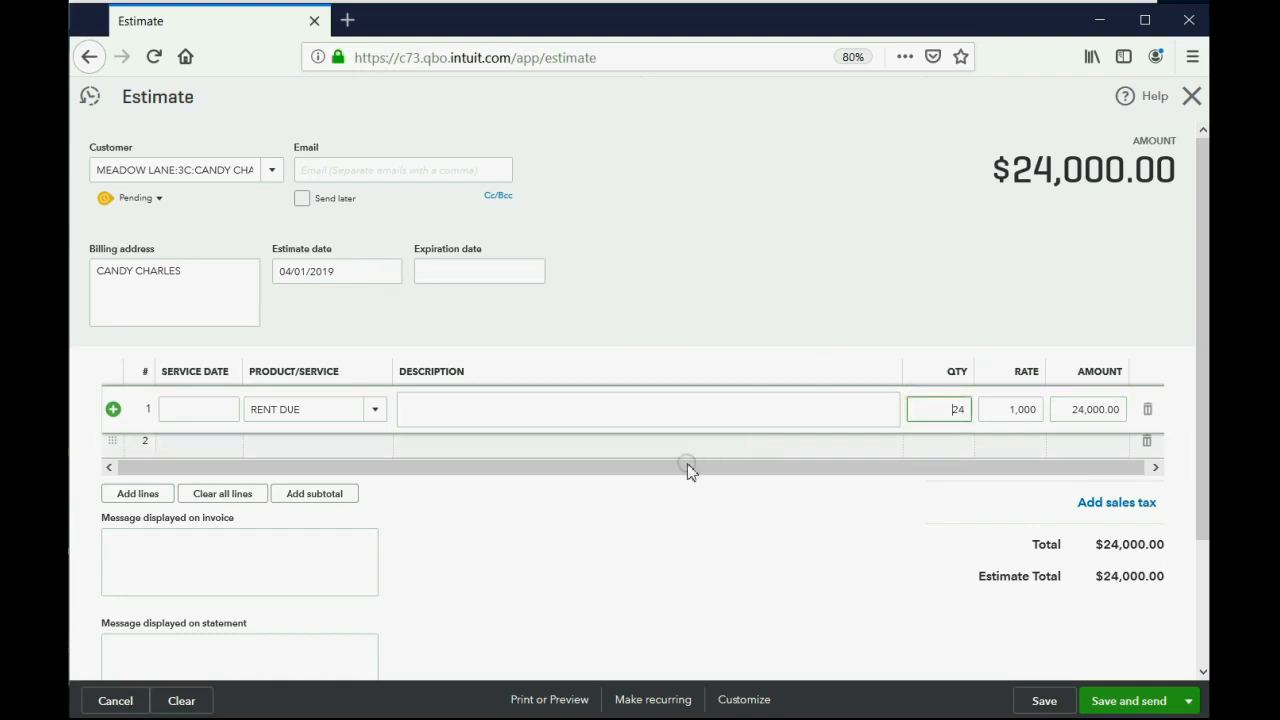
scroll(down, 3)
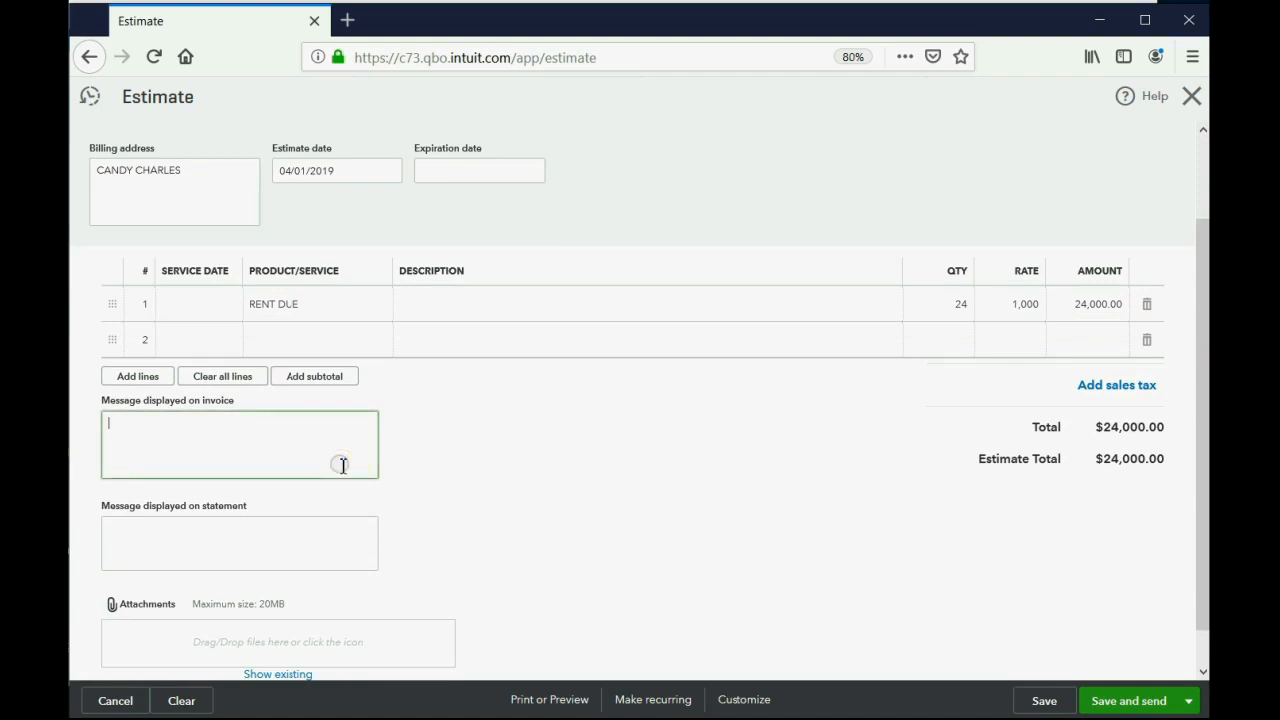
click(239, 543)
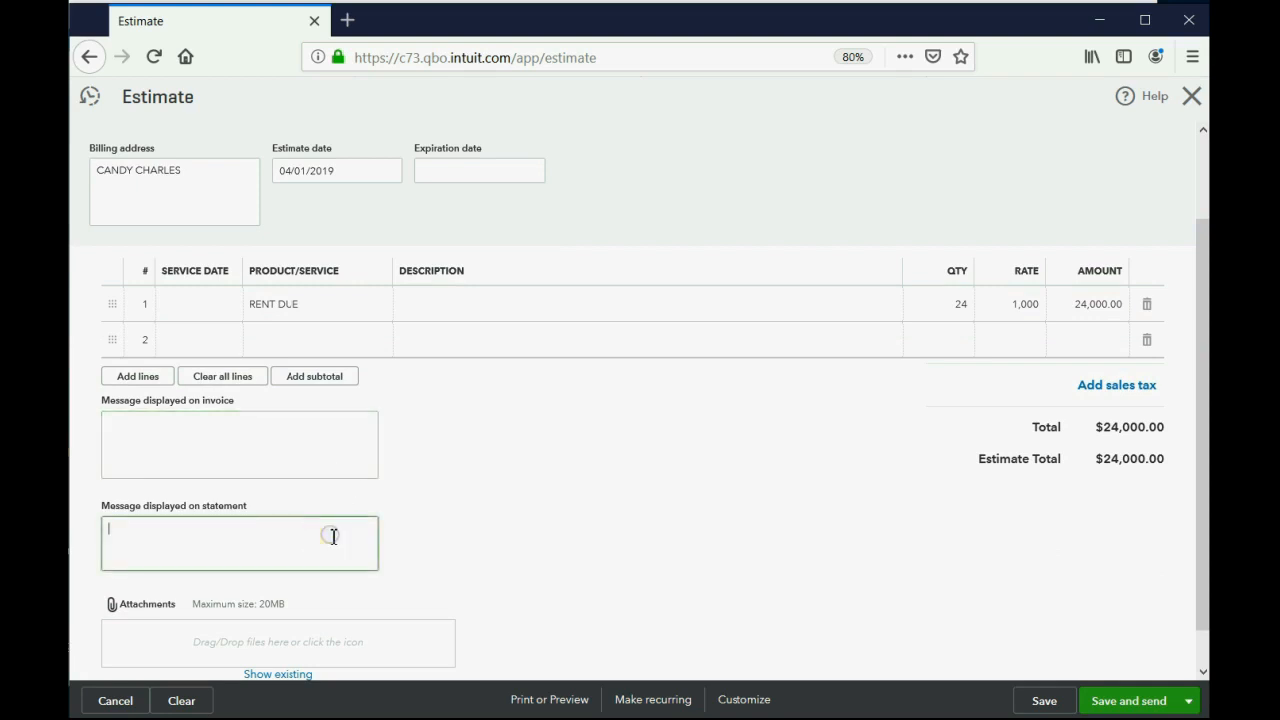
scroll(down, 3)
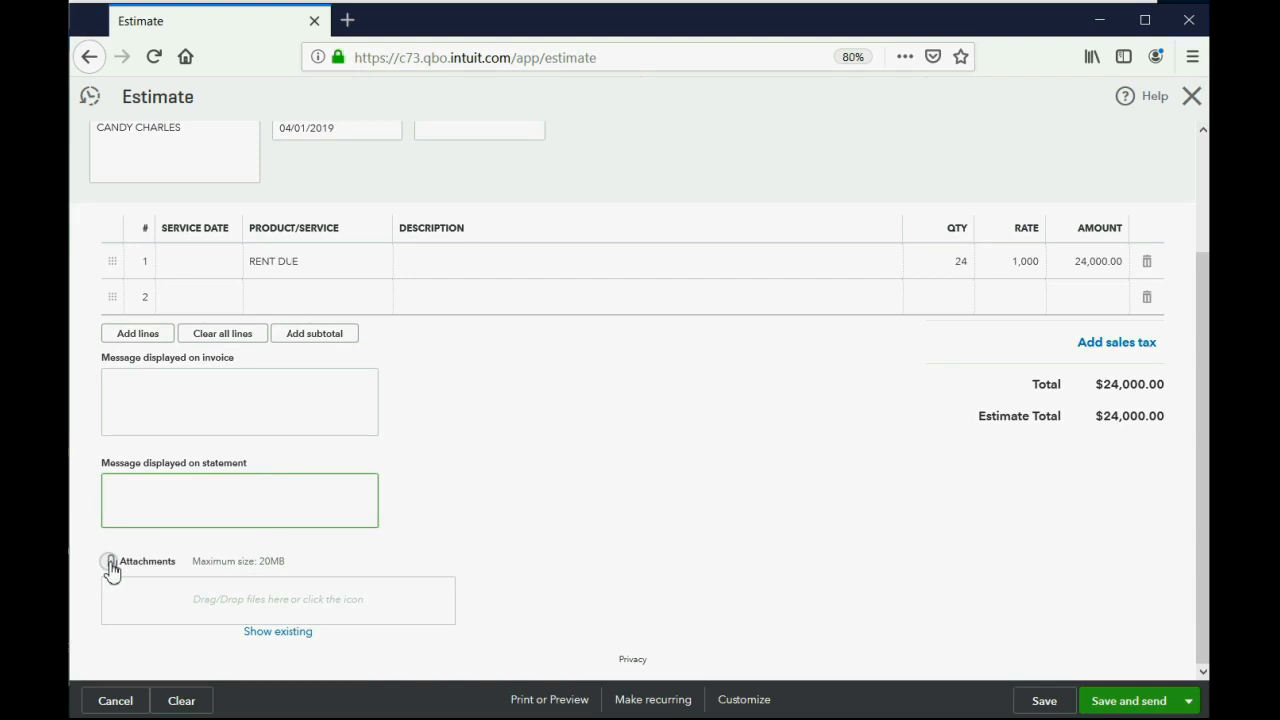
scroll(up, 3)
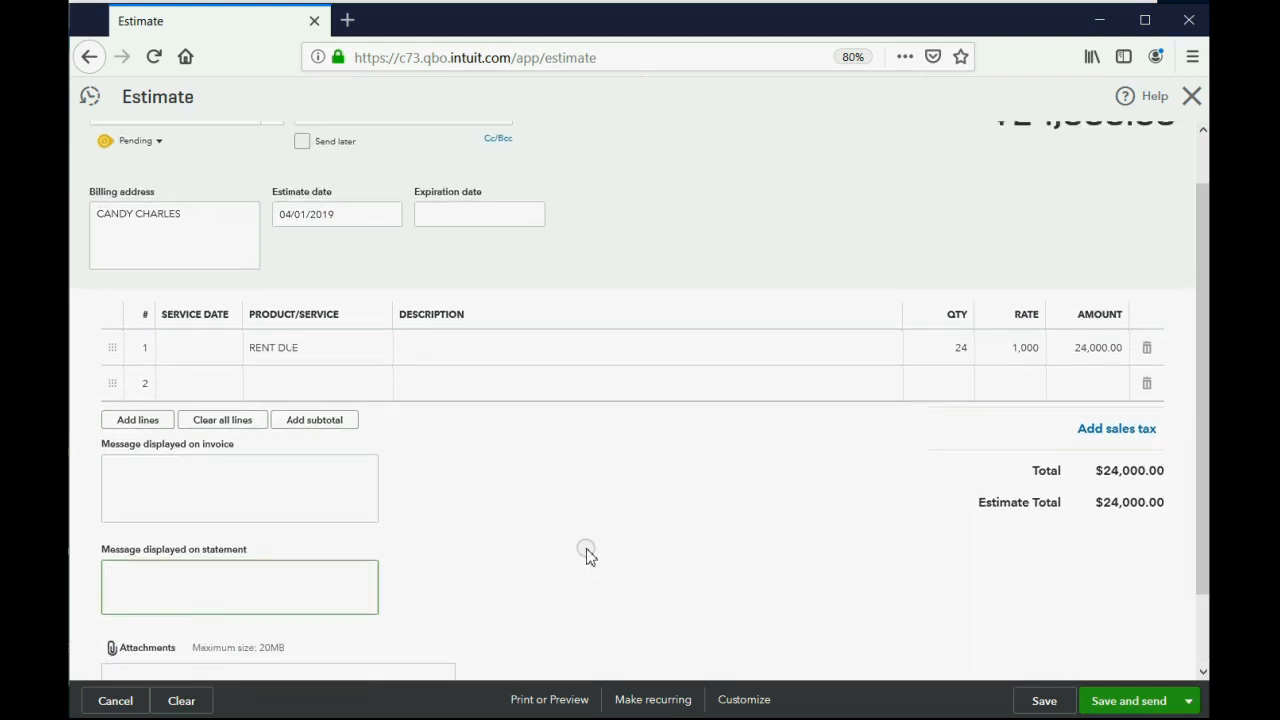
click(547, 407)
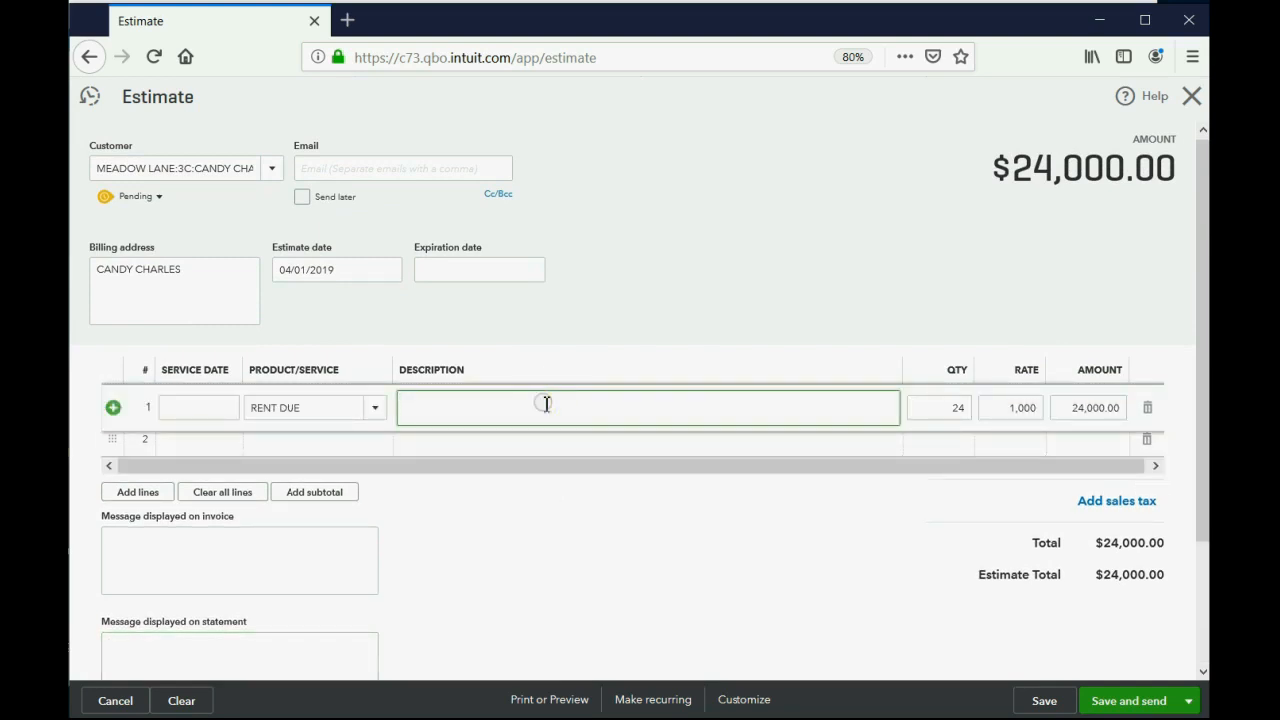
mouse_move(533, 271)
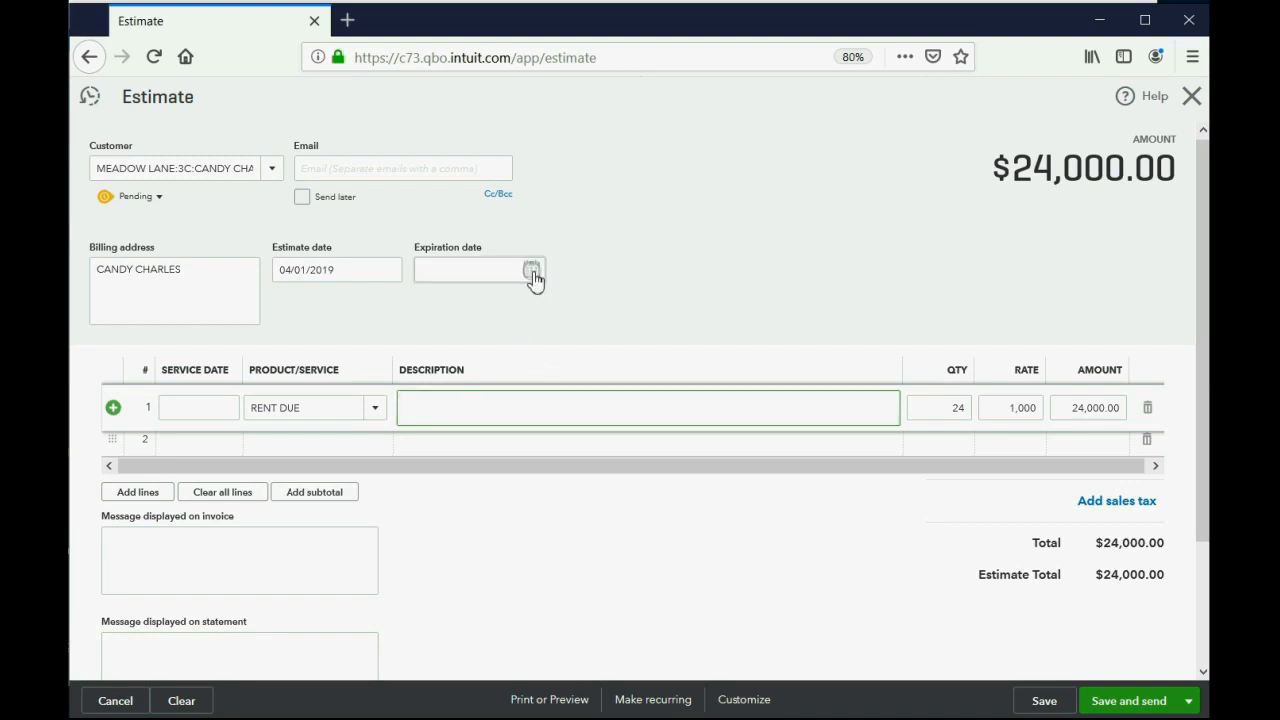
Set the expiration date to 04/01/2021 and save the estimate as #1004.
click(532, 270)
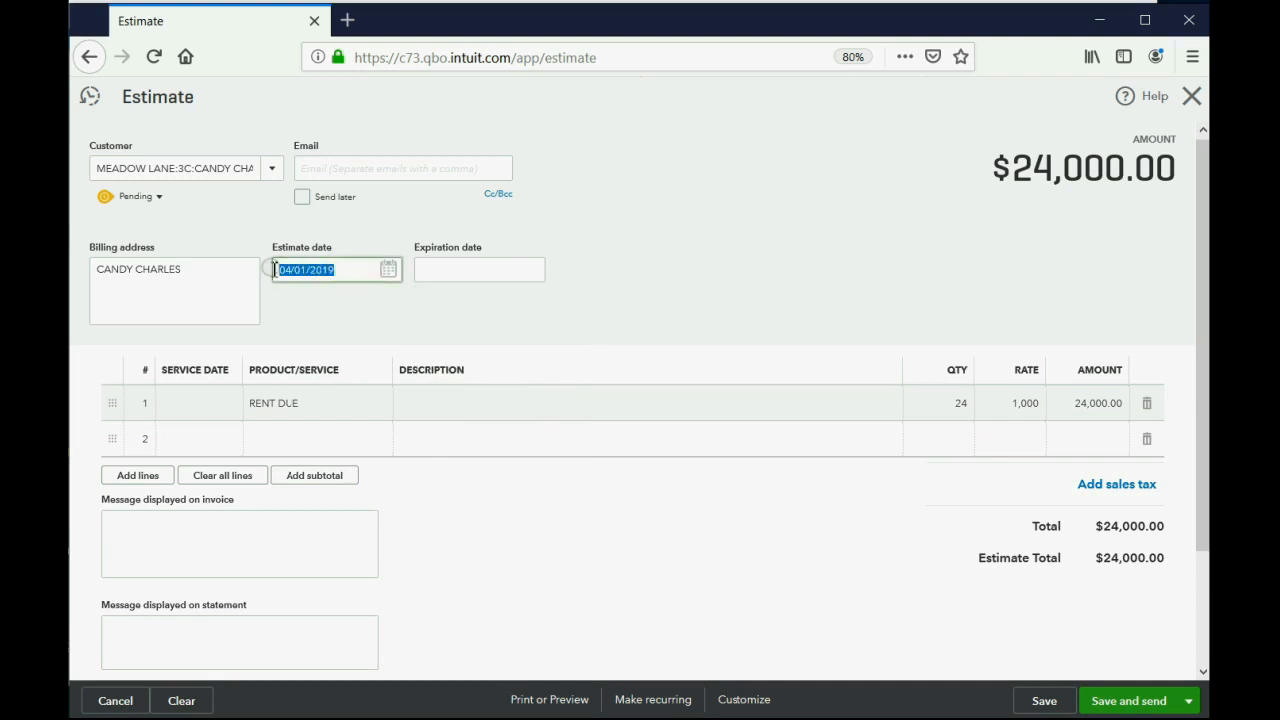
right_click(305, 269)
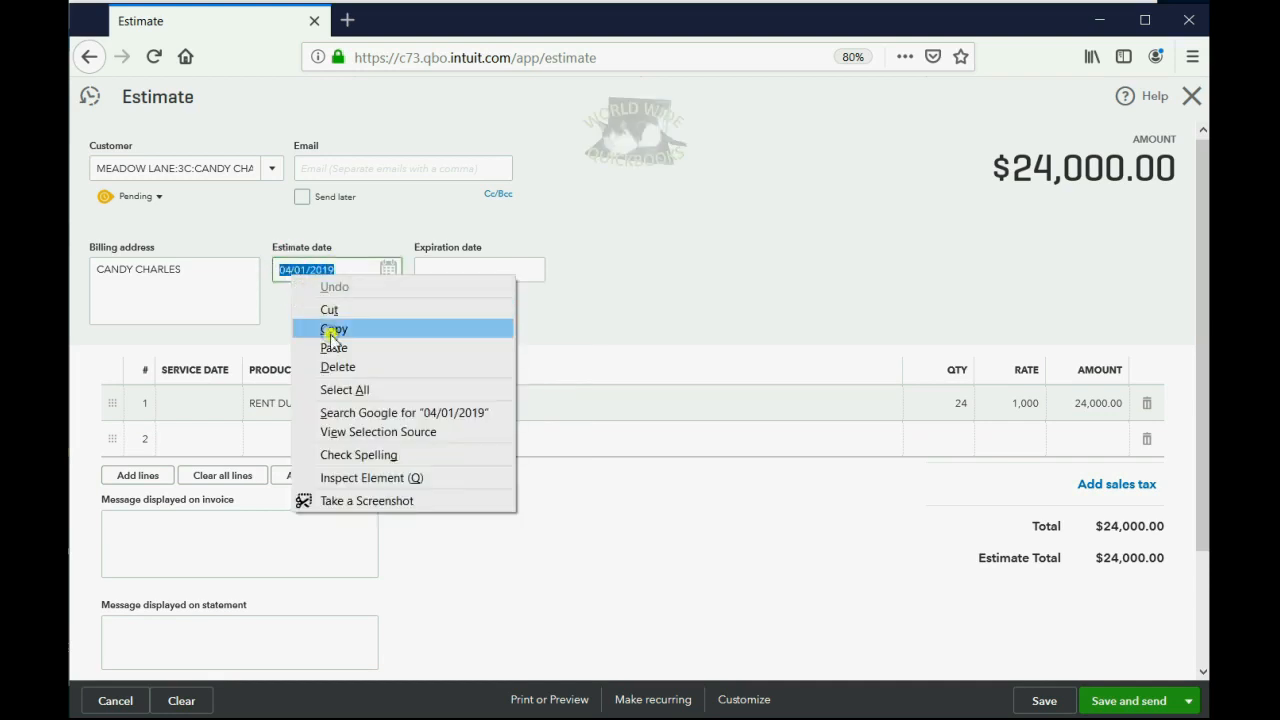
right_click(478, 269)
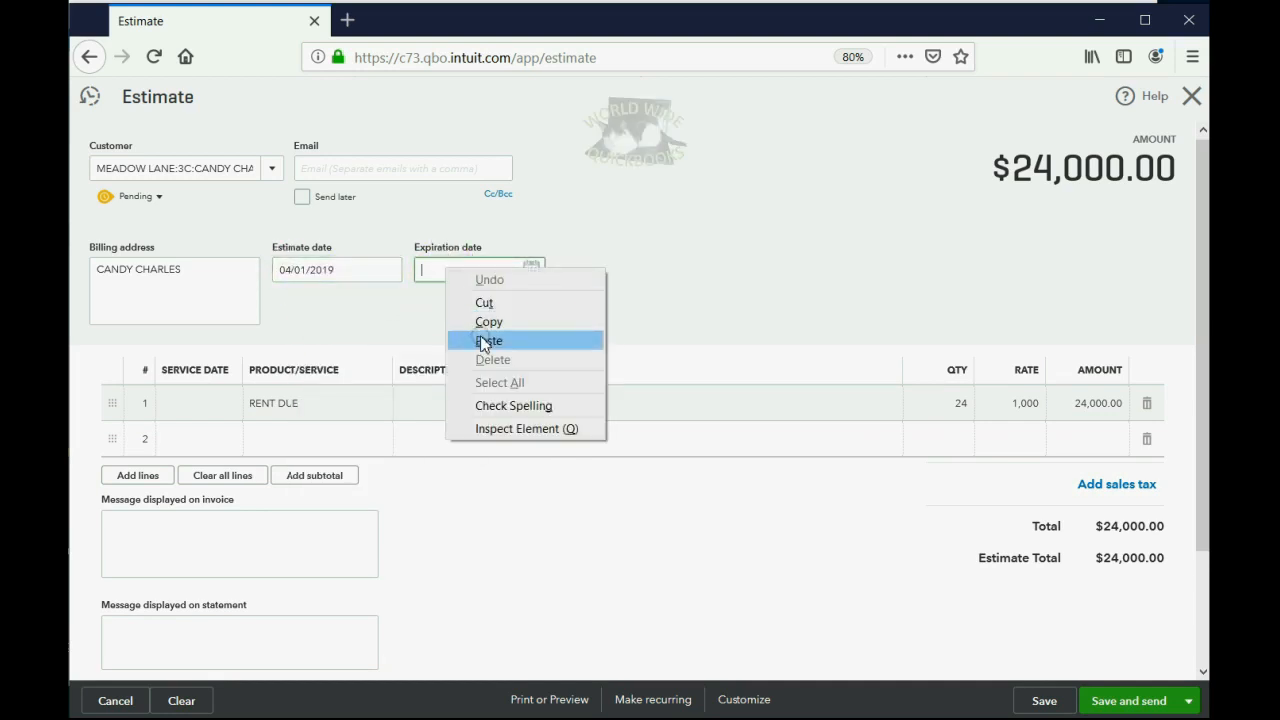
click(488, 340)
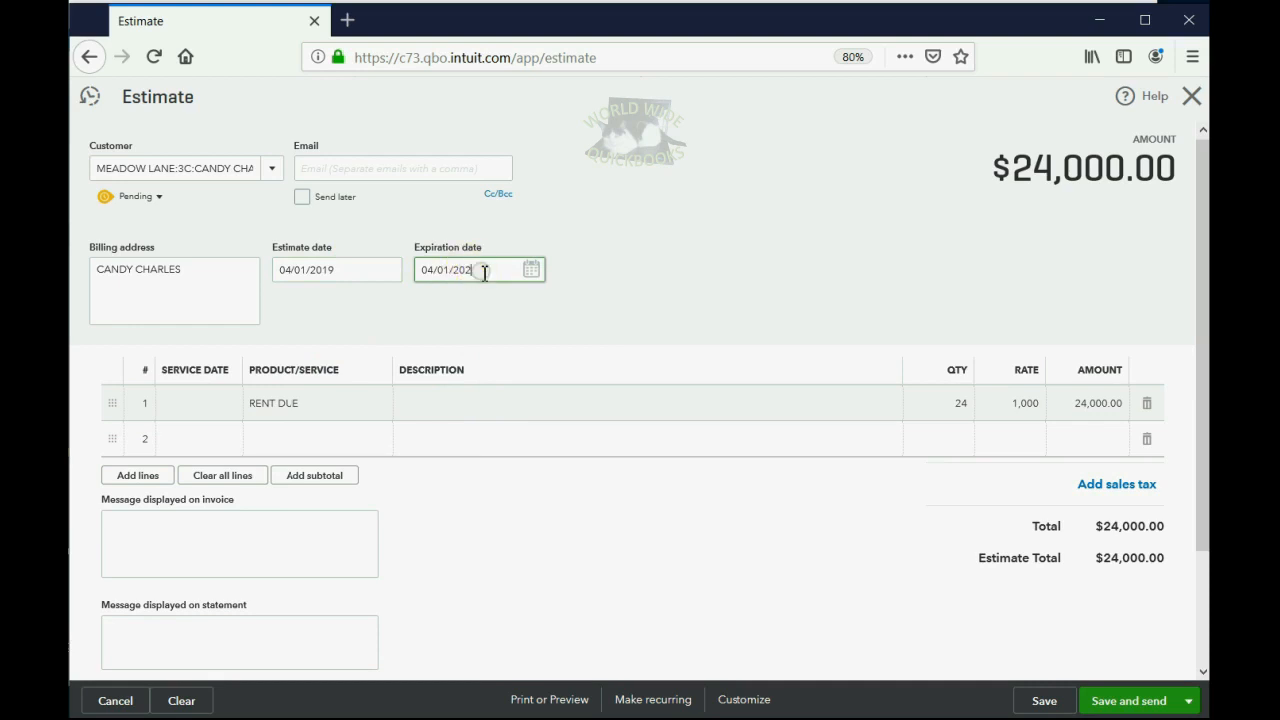
text(1)
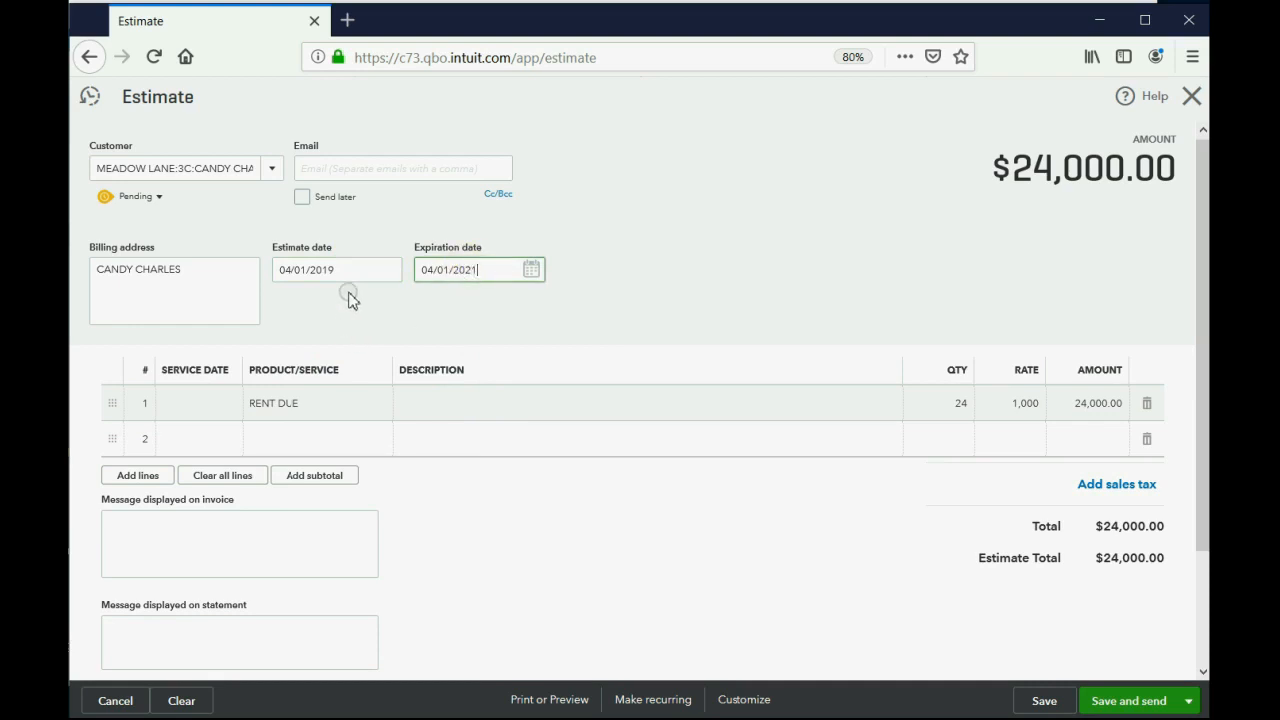
click(336, 269)
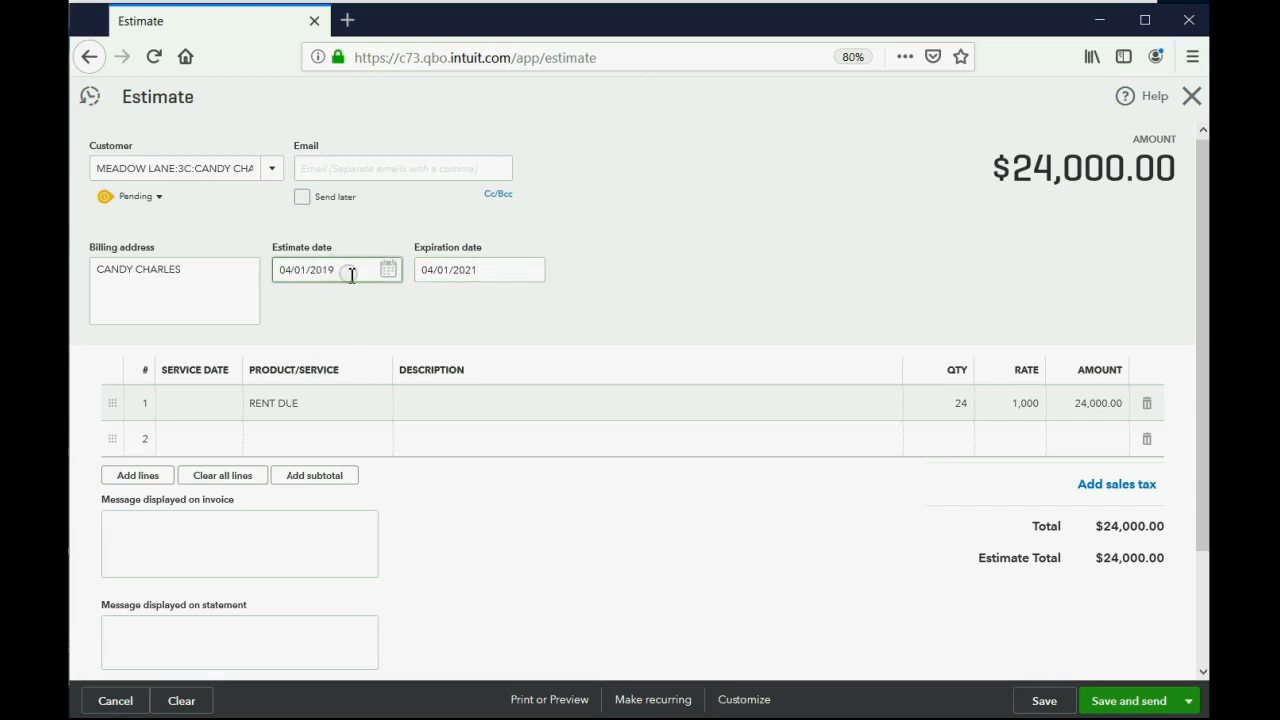
mouse_move(371, 279)
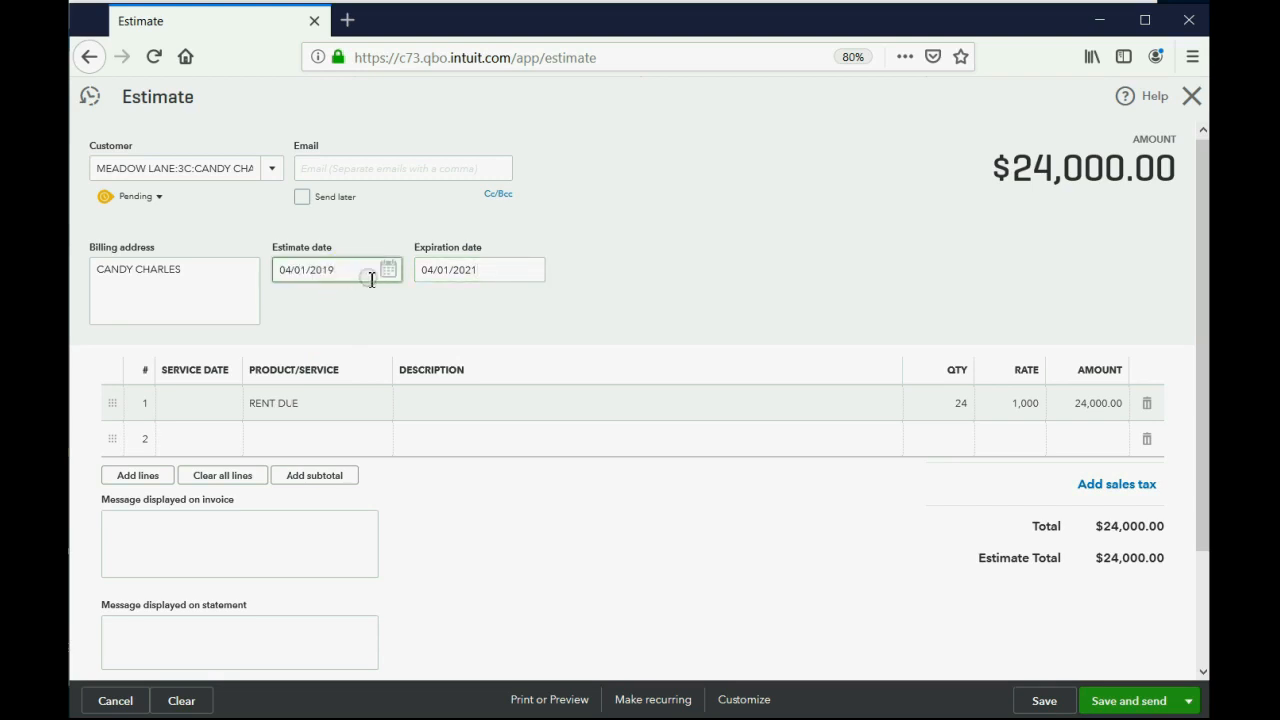
click(460, 269)
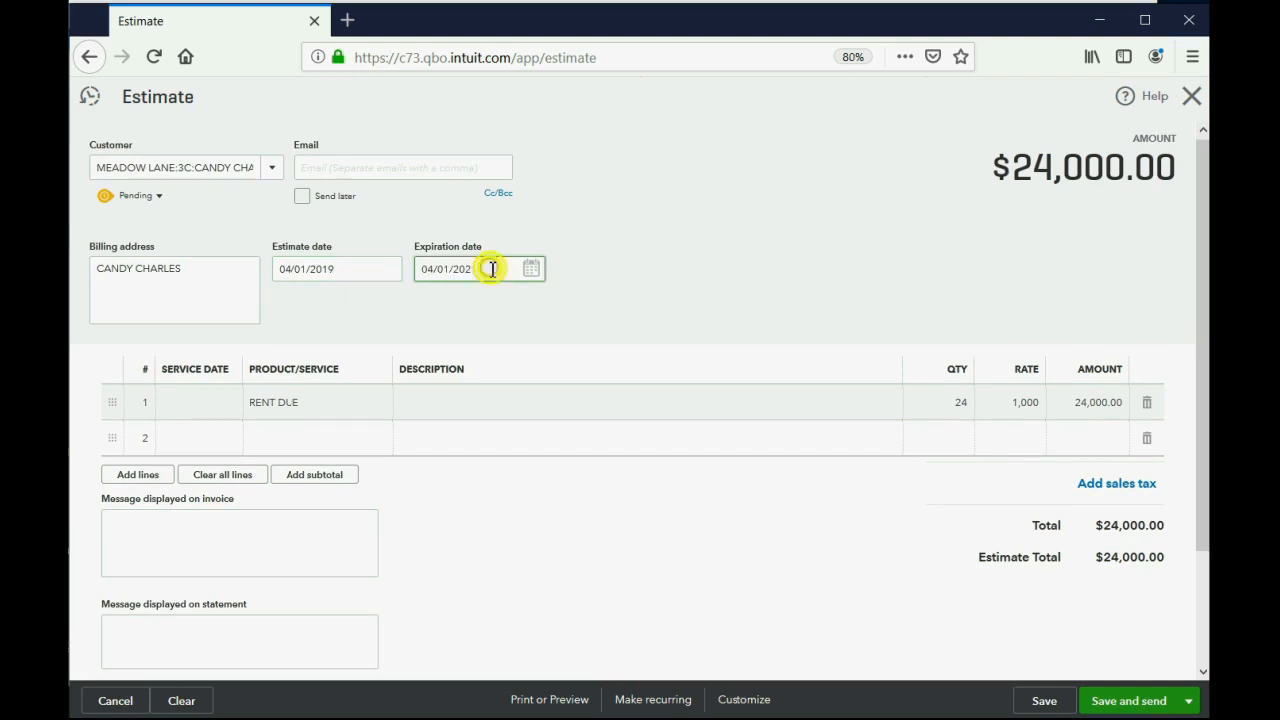
text(1)
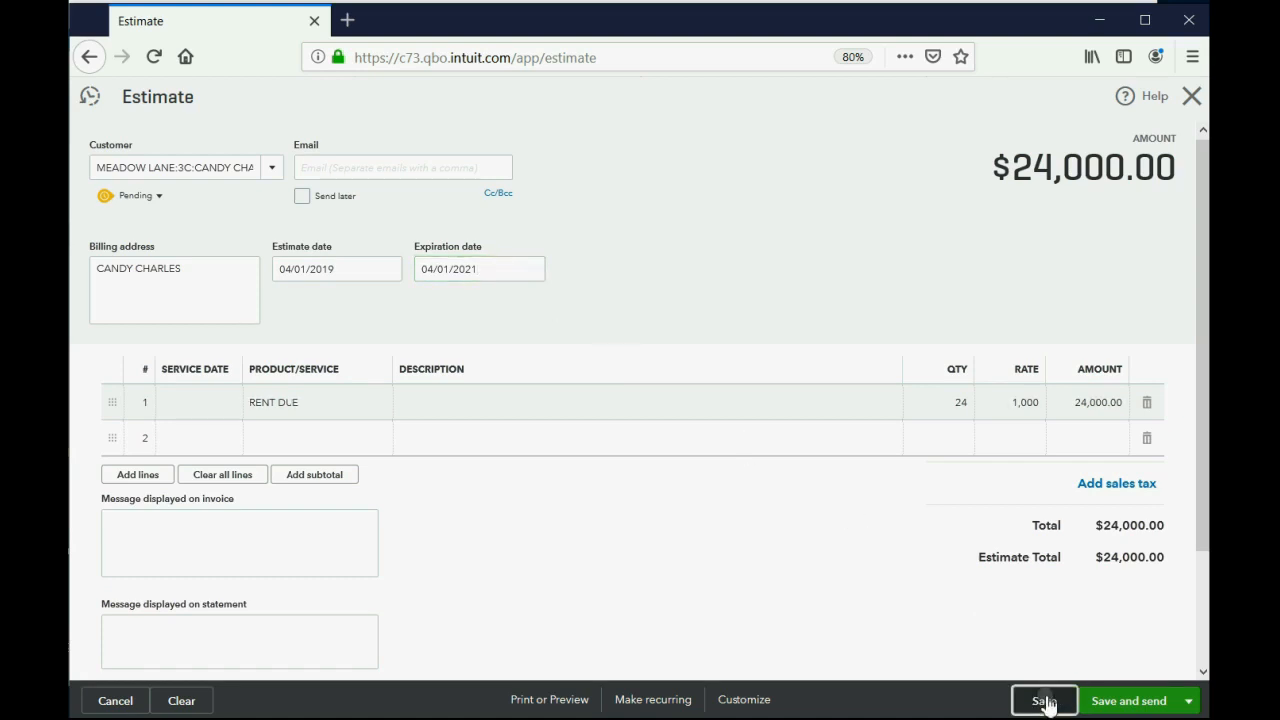
click(1044, 700)
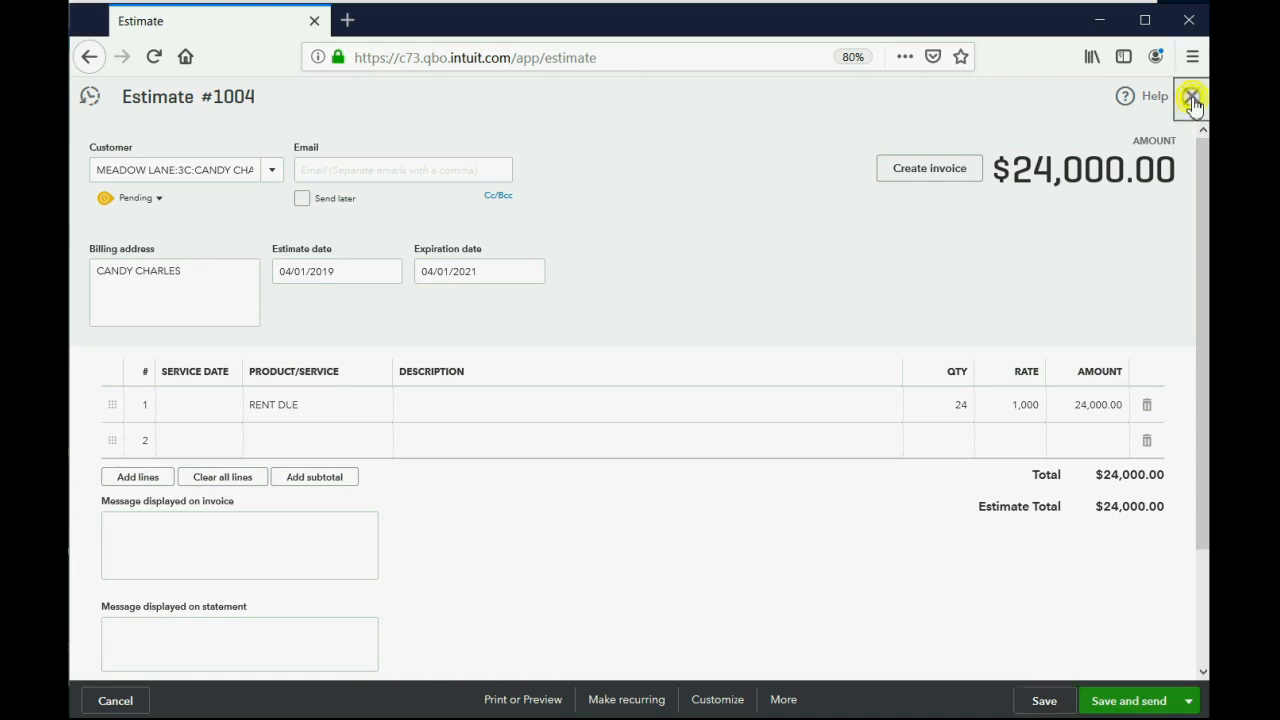
Close Estimate #1004 and open the Estimates & Progress Invoicing Summary by Customer custom report.
click(1192, 96)
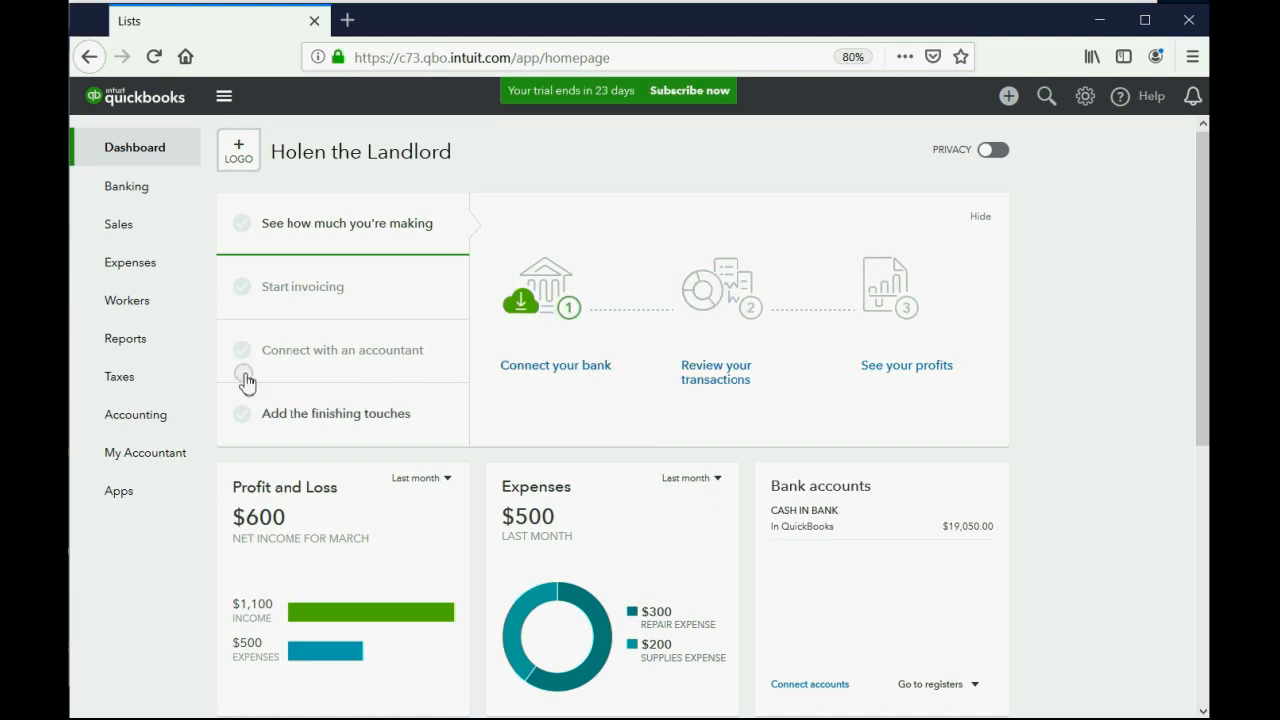
click(125, 338)
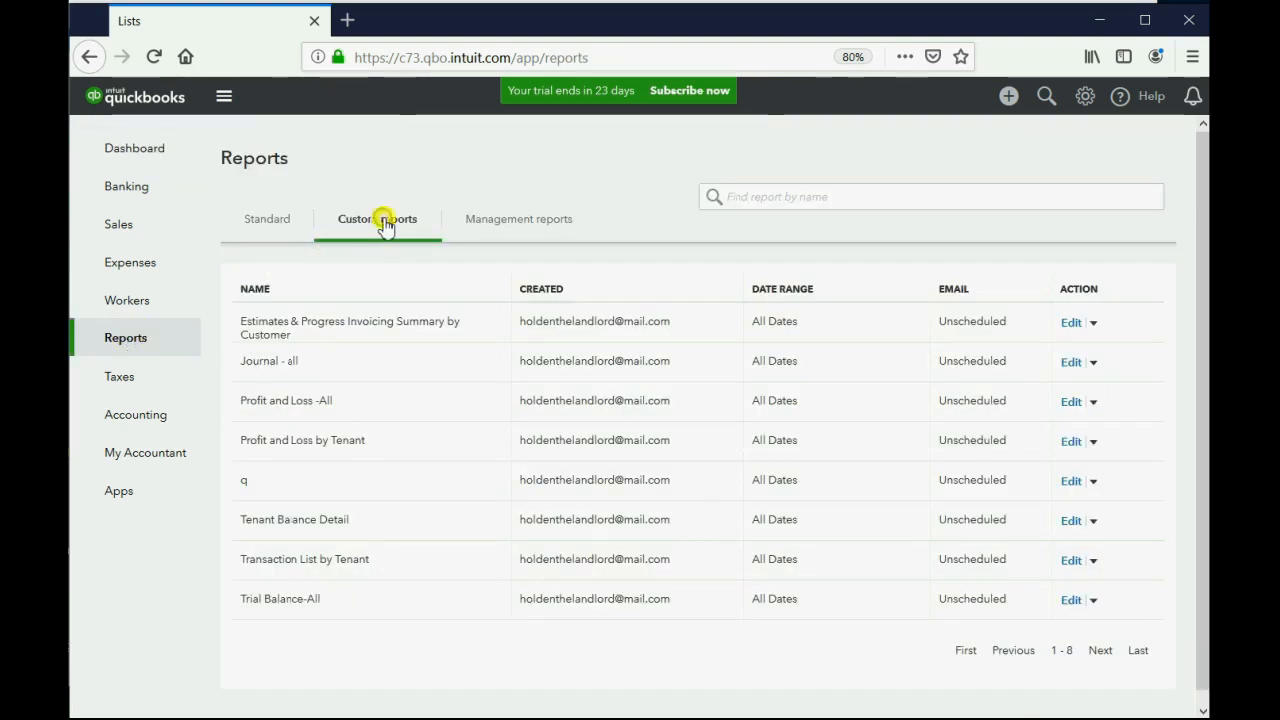
mouse_move(349, 327)
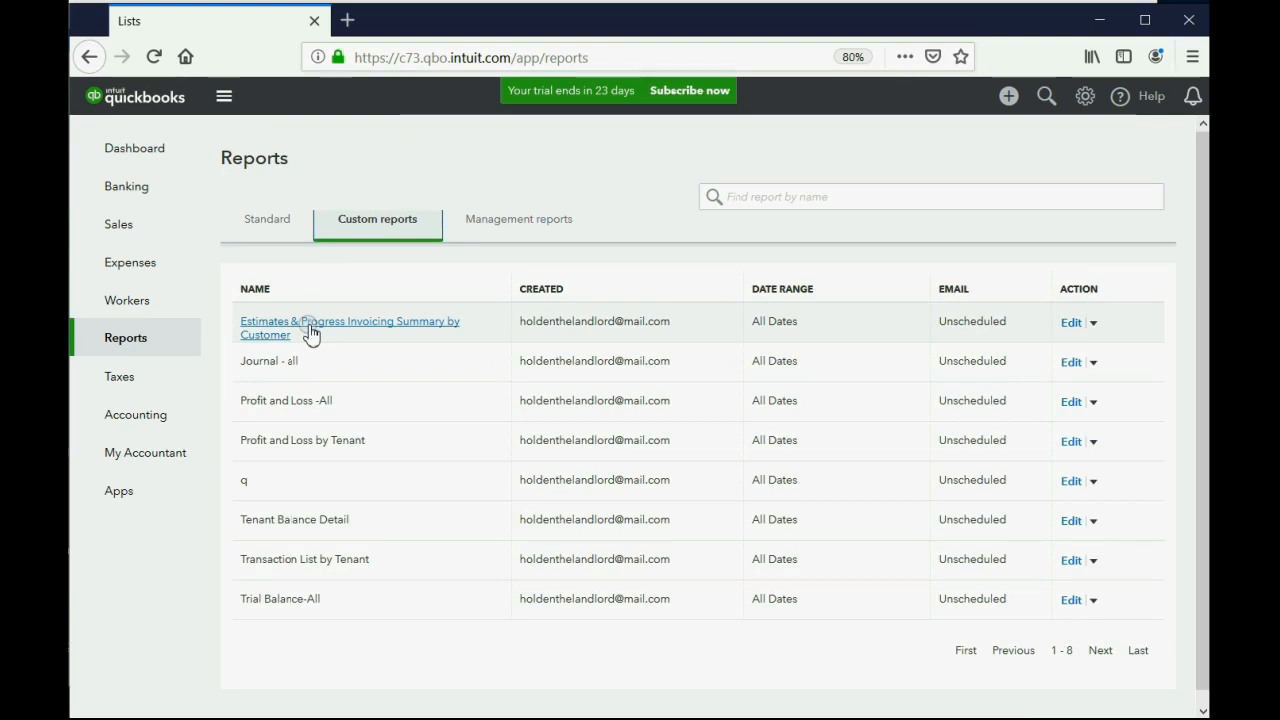
click(349, 327)
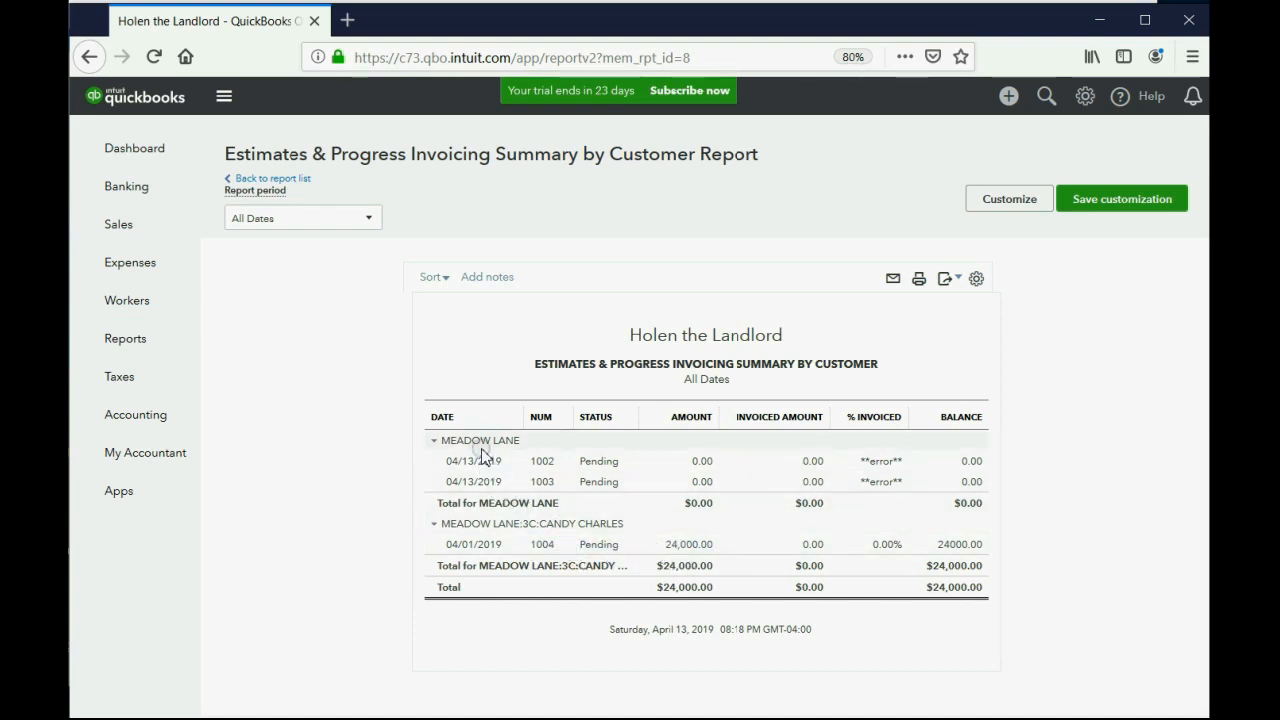
click(434, 440)
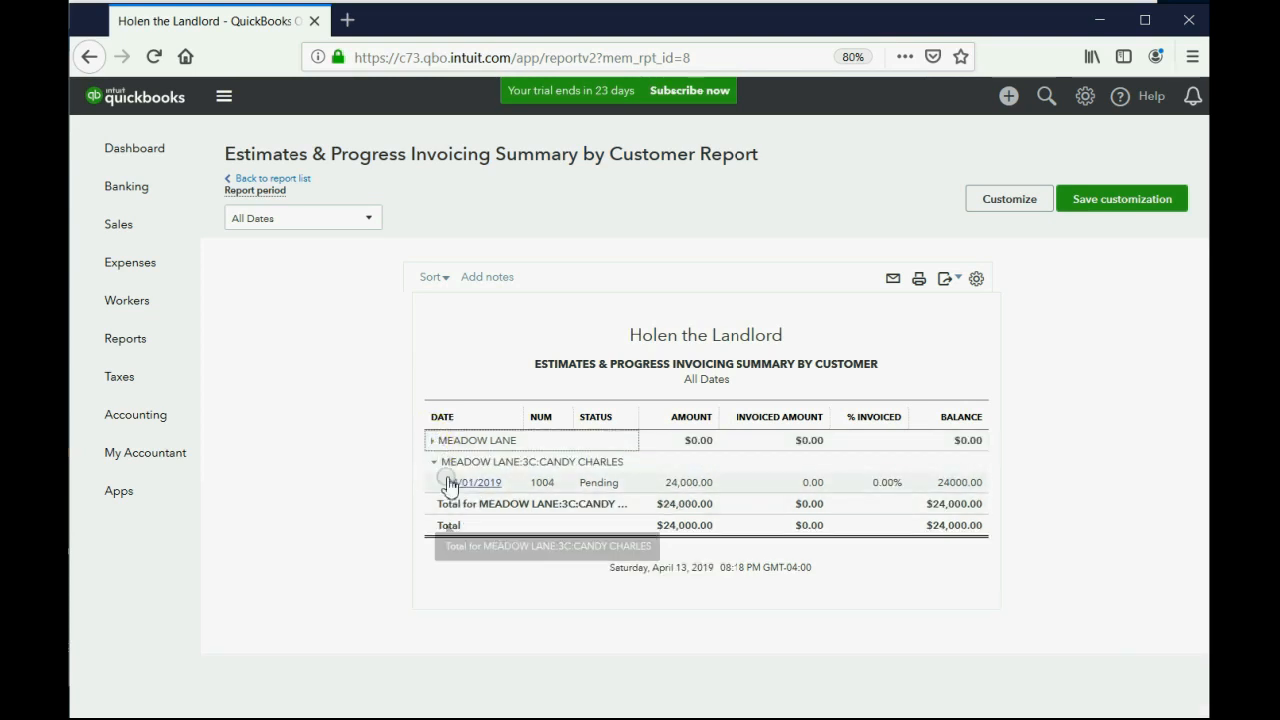
click(432, 461)
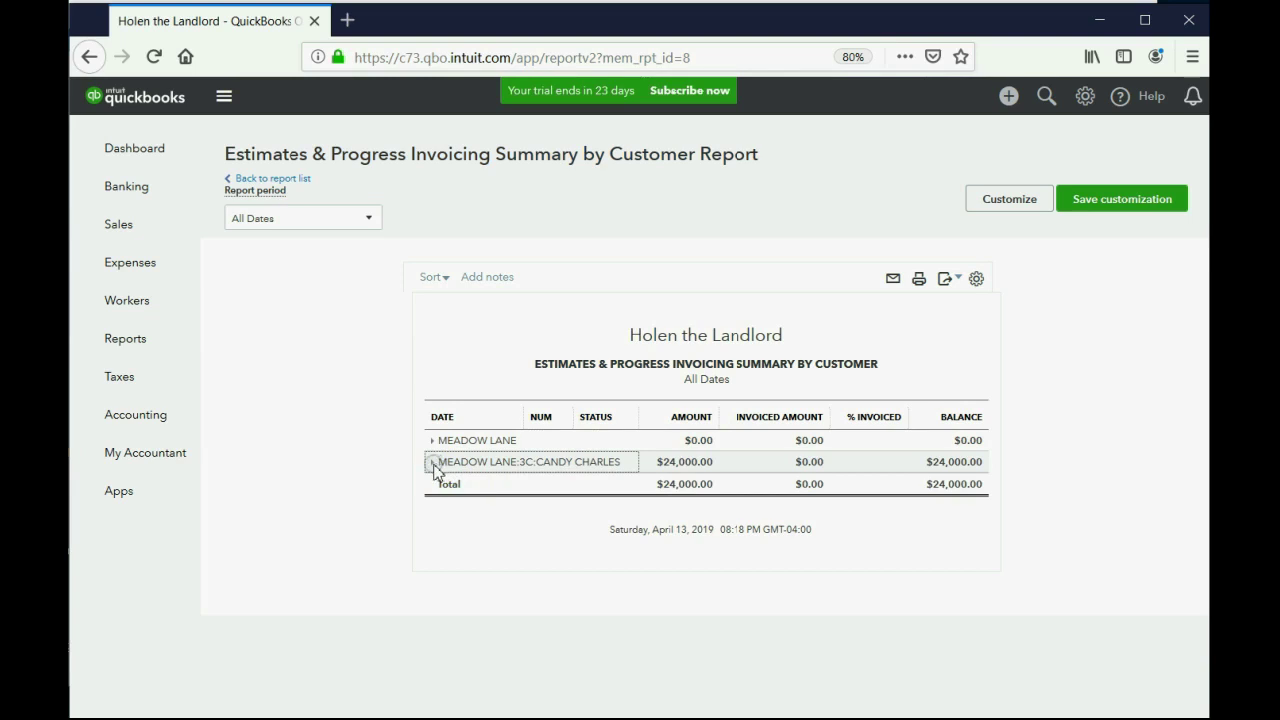
click(433, 461)
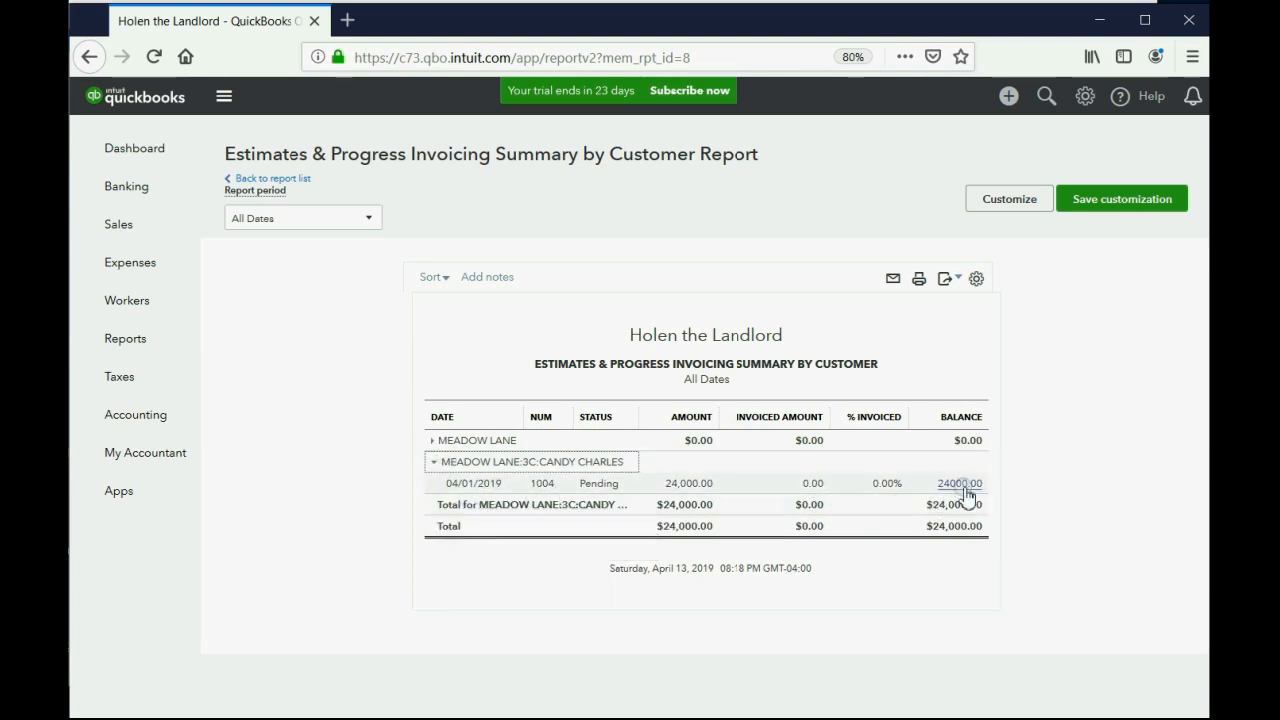
mouse_move(970, 495)
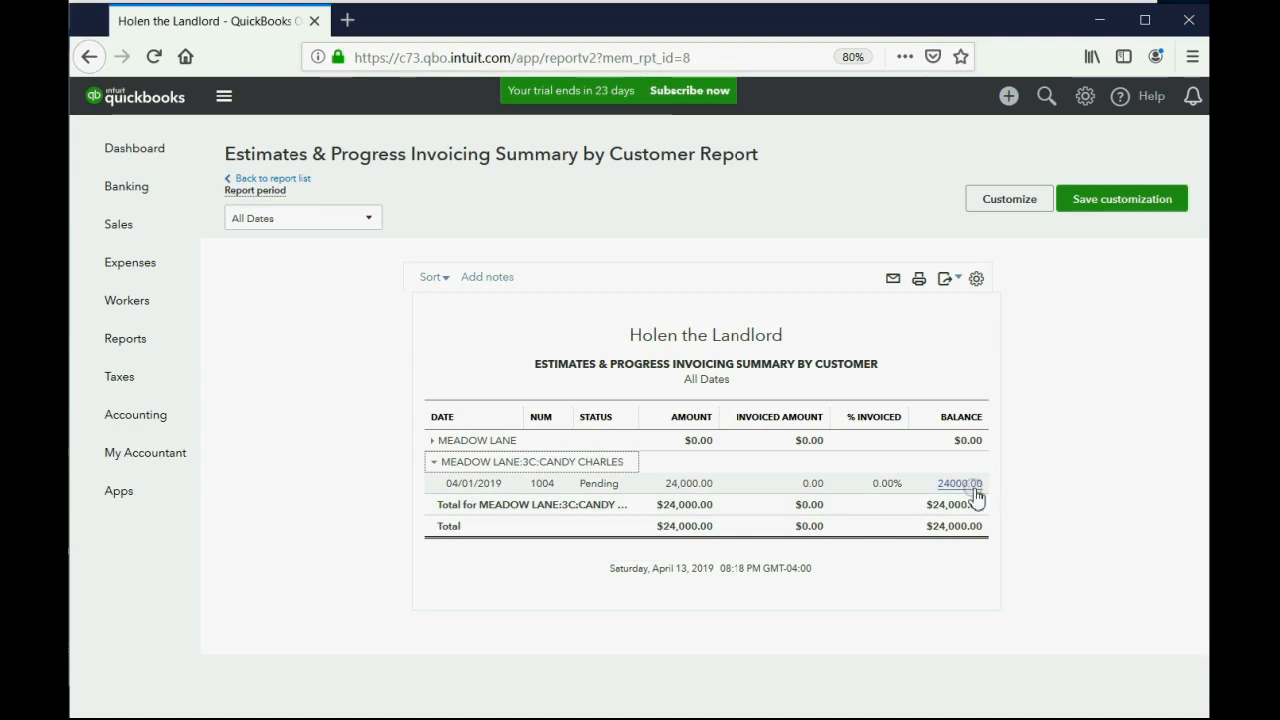
mouse_move(600, 504)
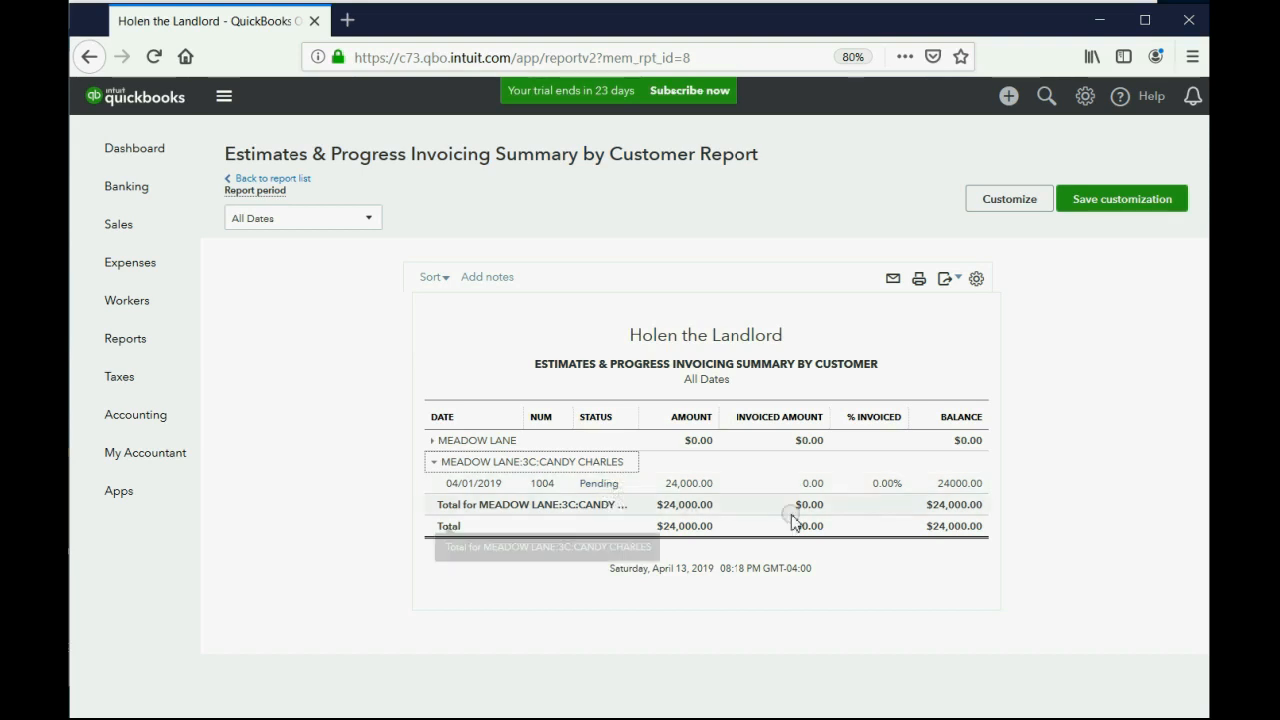
mouse_move(890, 495)
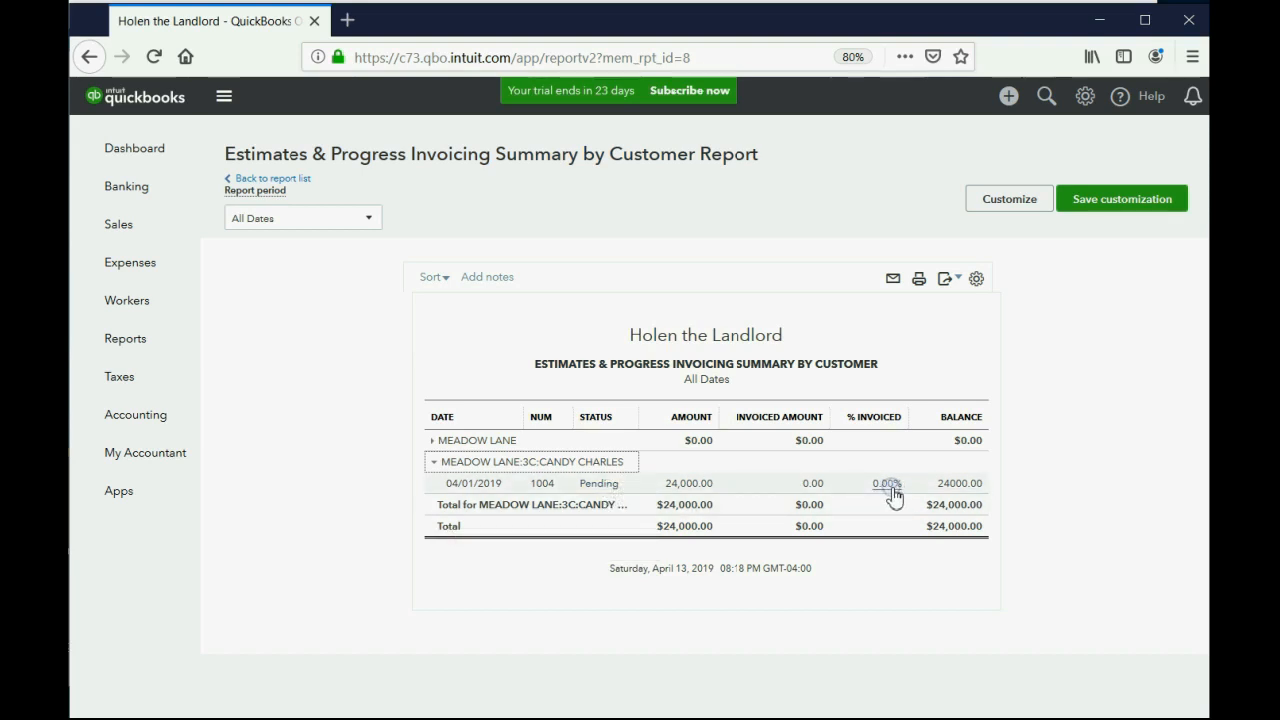
mouse_move(878, 498)
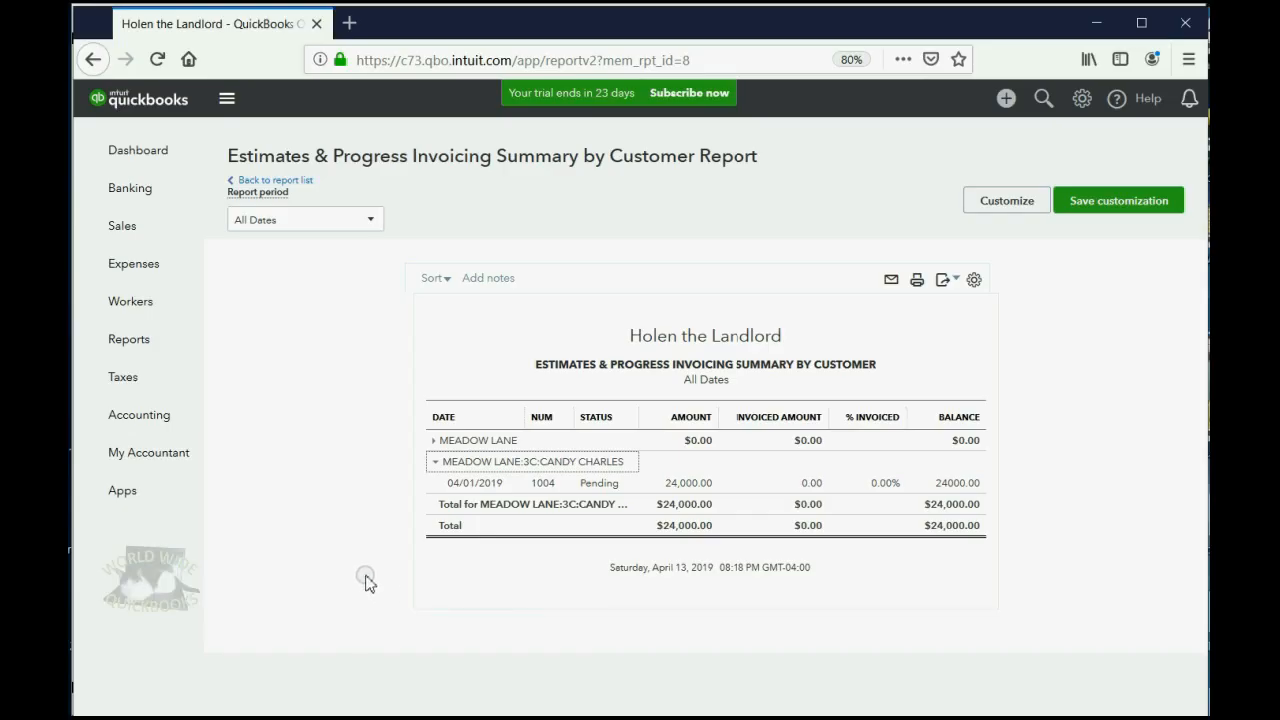
Open Estimate #1004 from its row in the report.
click(598, 483)
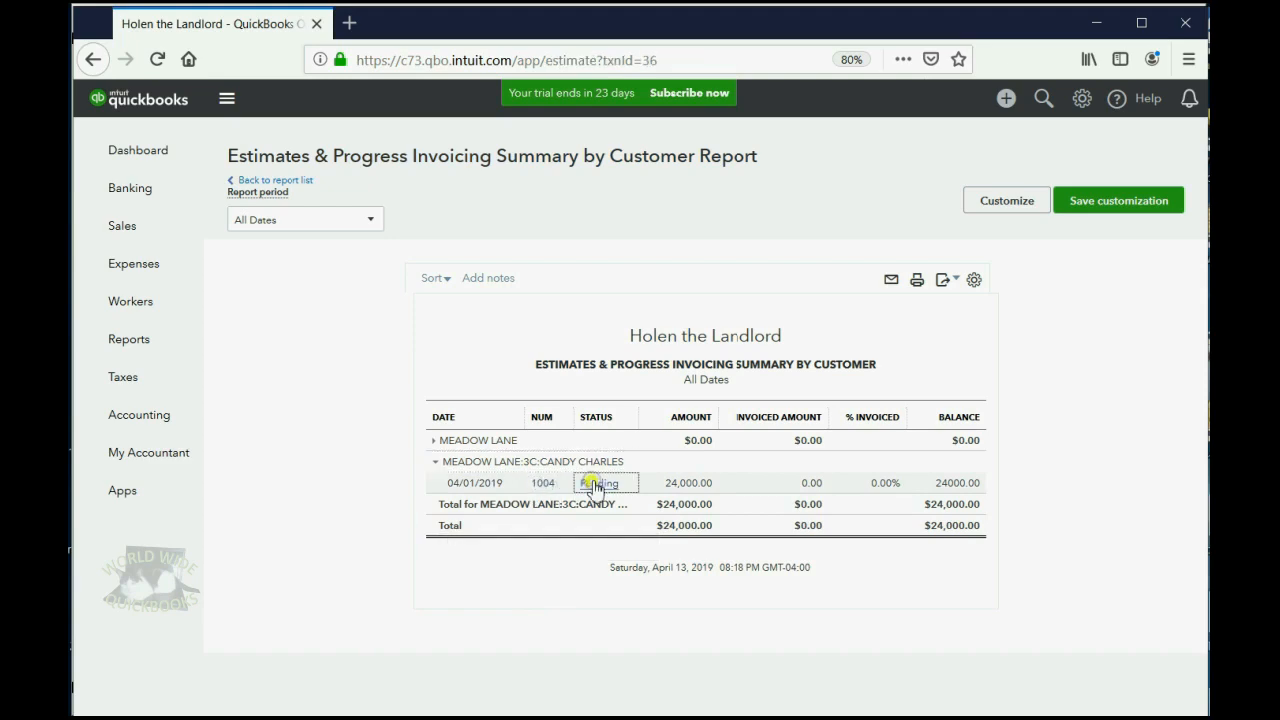
click(604, 483)
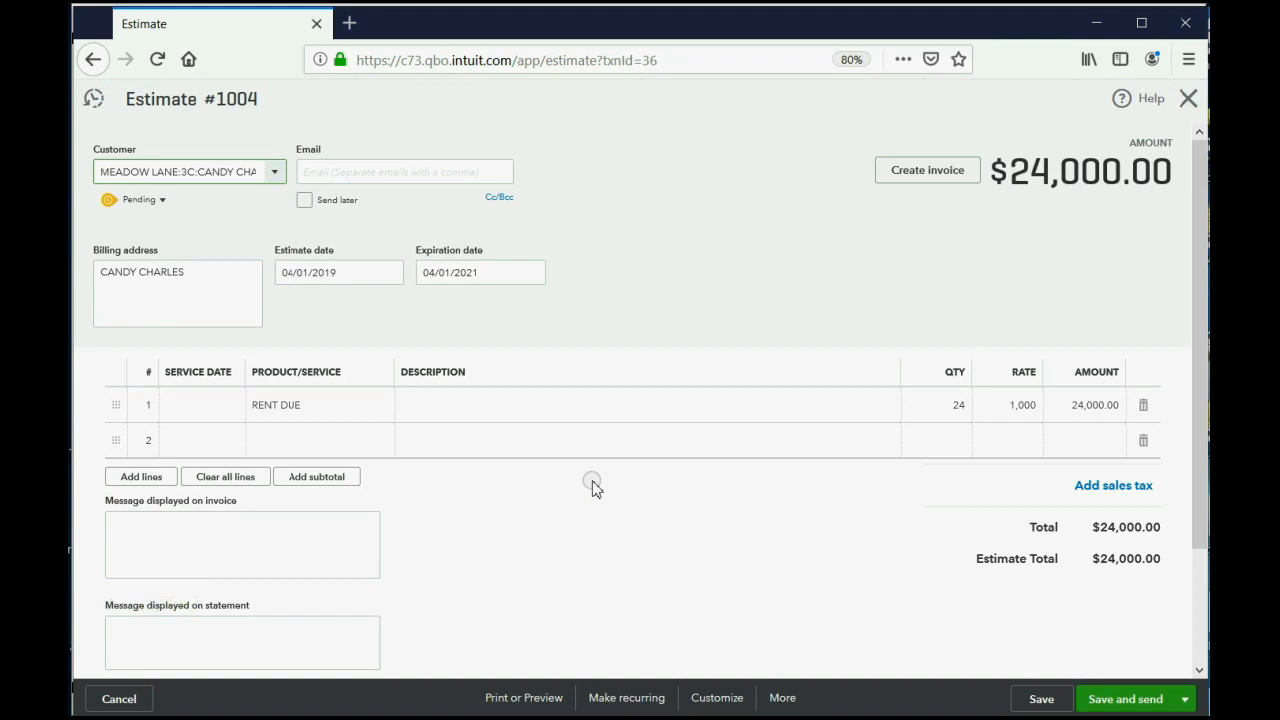
mouse_move(927, 170)
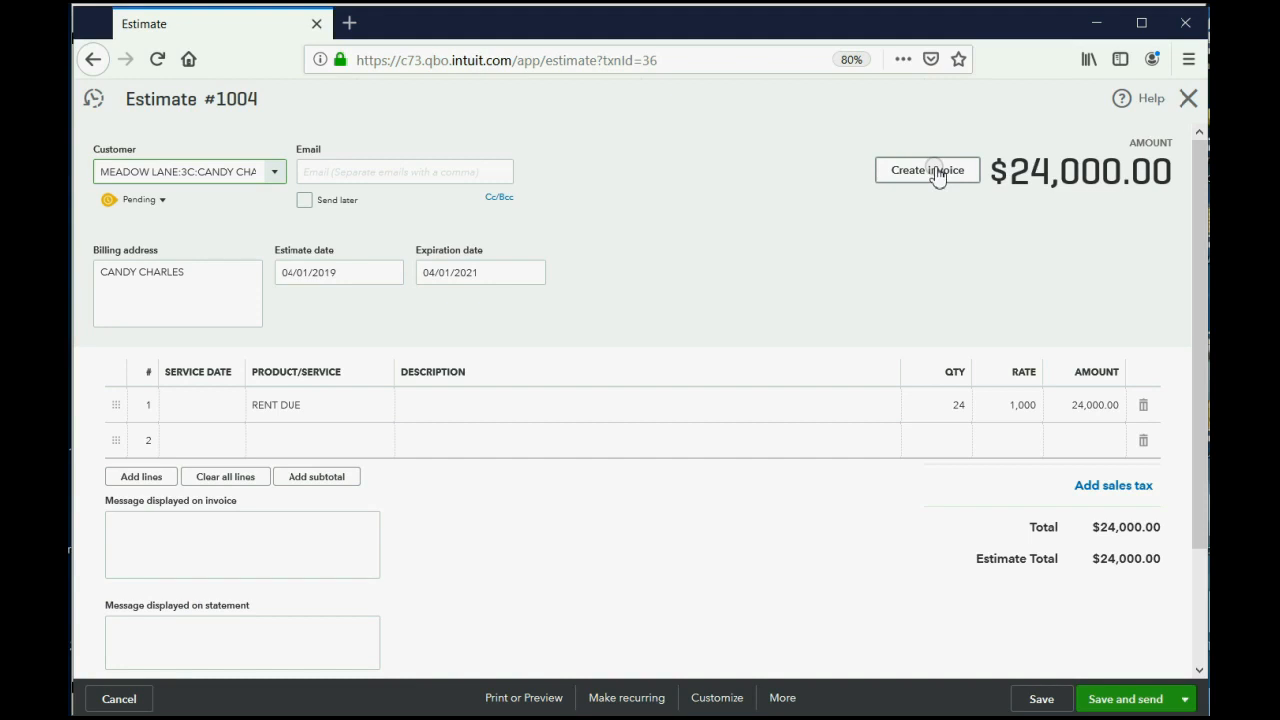
Create an invoice from Estimate #1004 using a custom amount for each line.
click(927, 170)
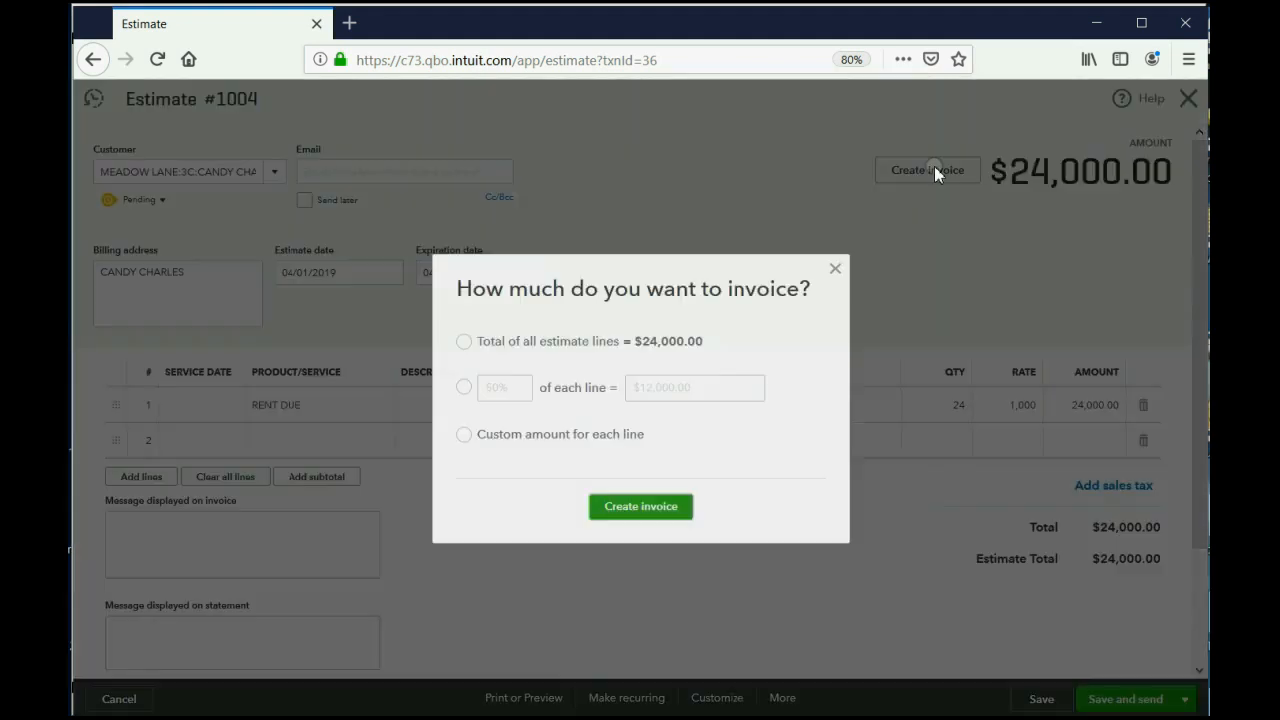
click(463, 341)
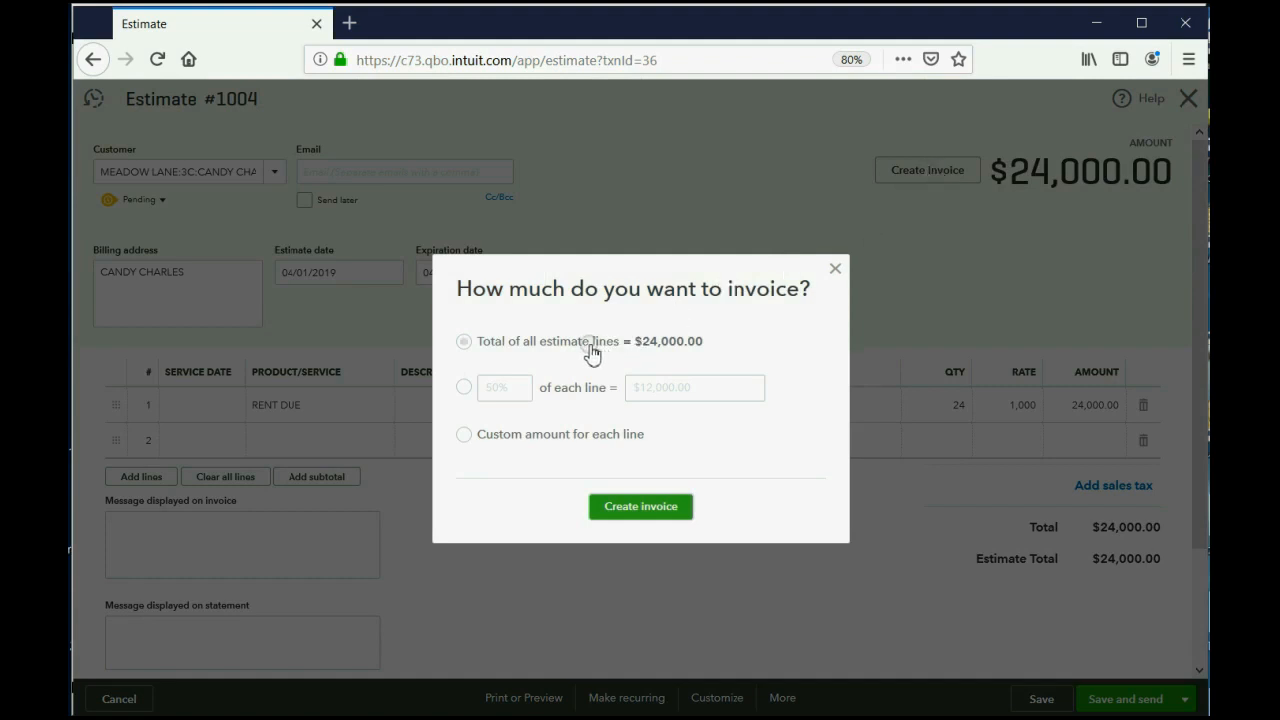
click(464, 387)
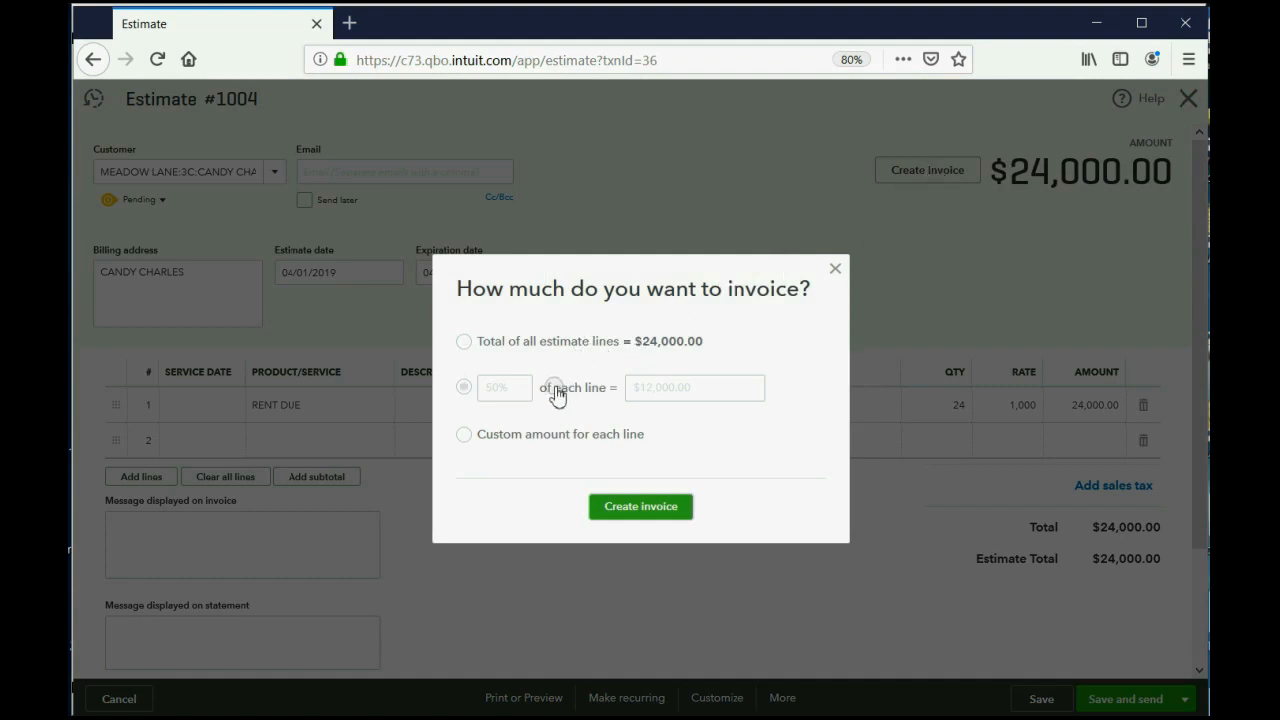
click(463, 434)
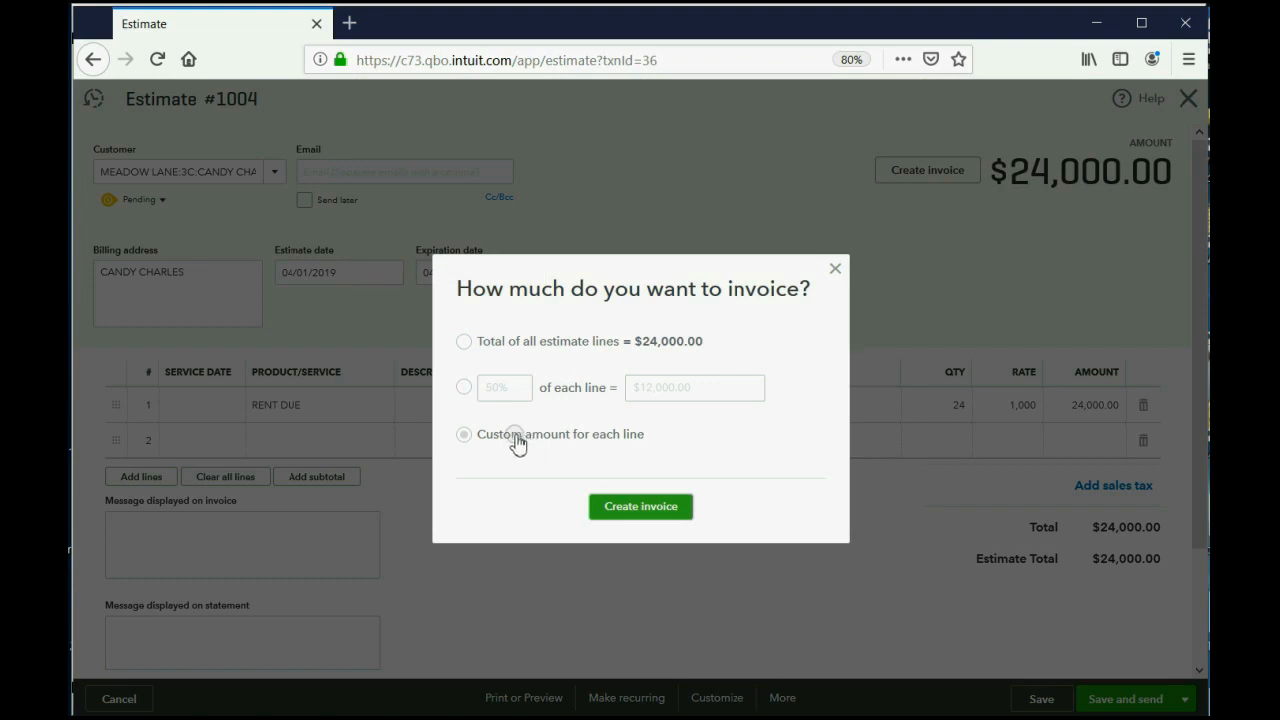
click(464, 434)
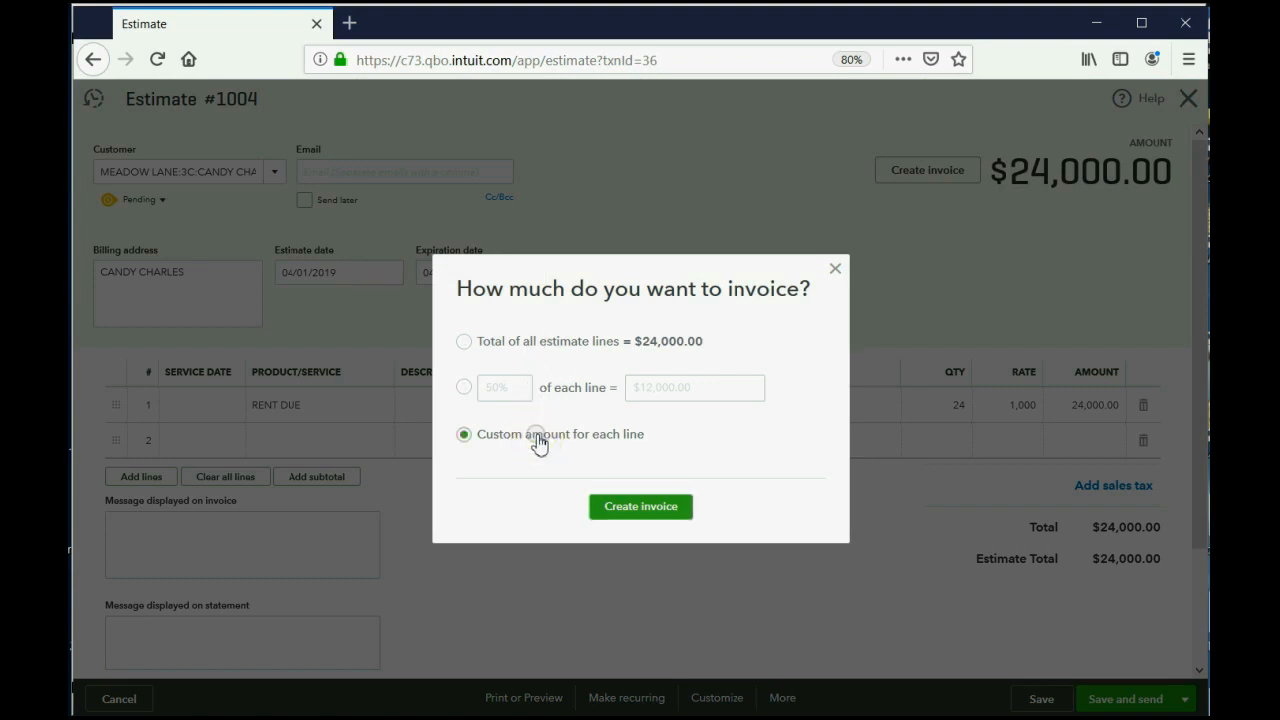
click(640, 506)
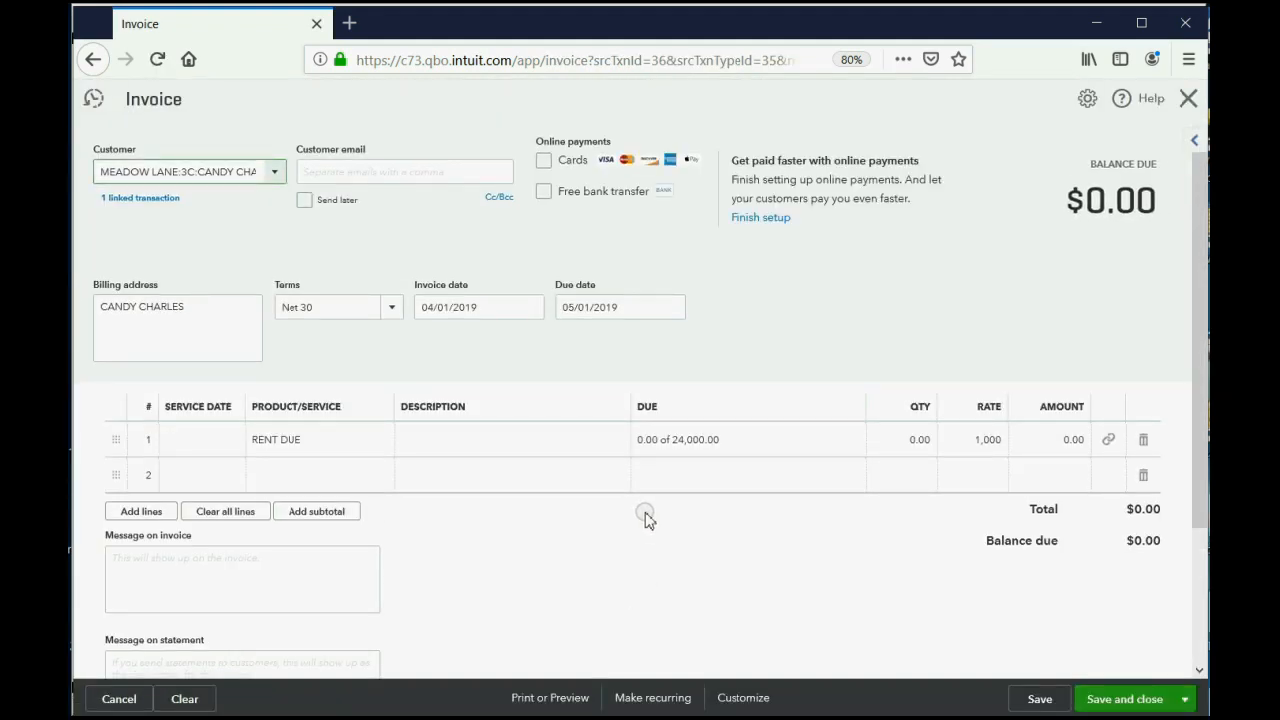
mouse_move(651, 458)
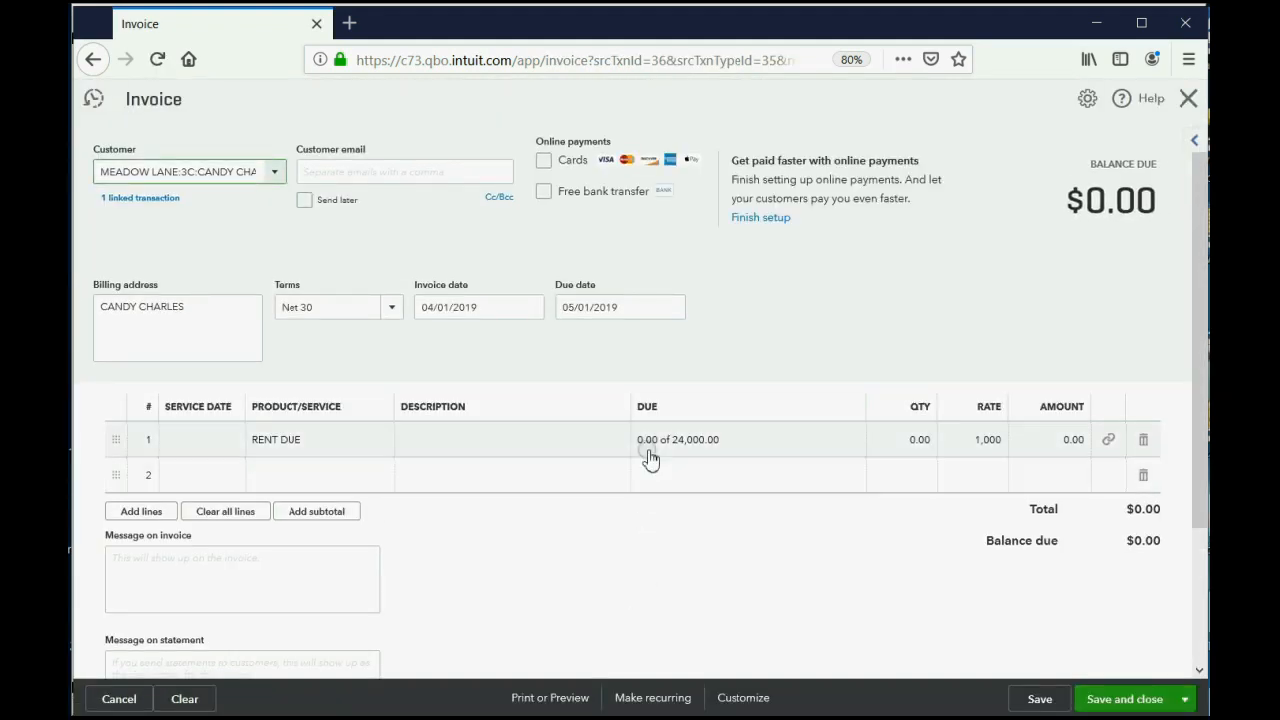
mouse_move(767, 442)
text(1)
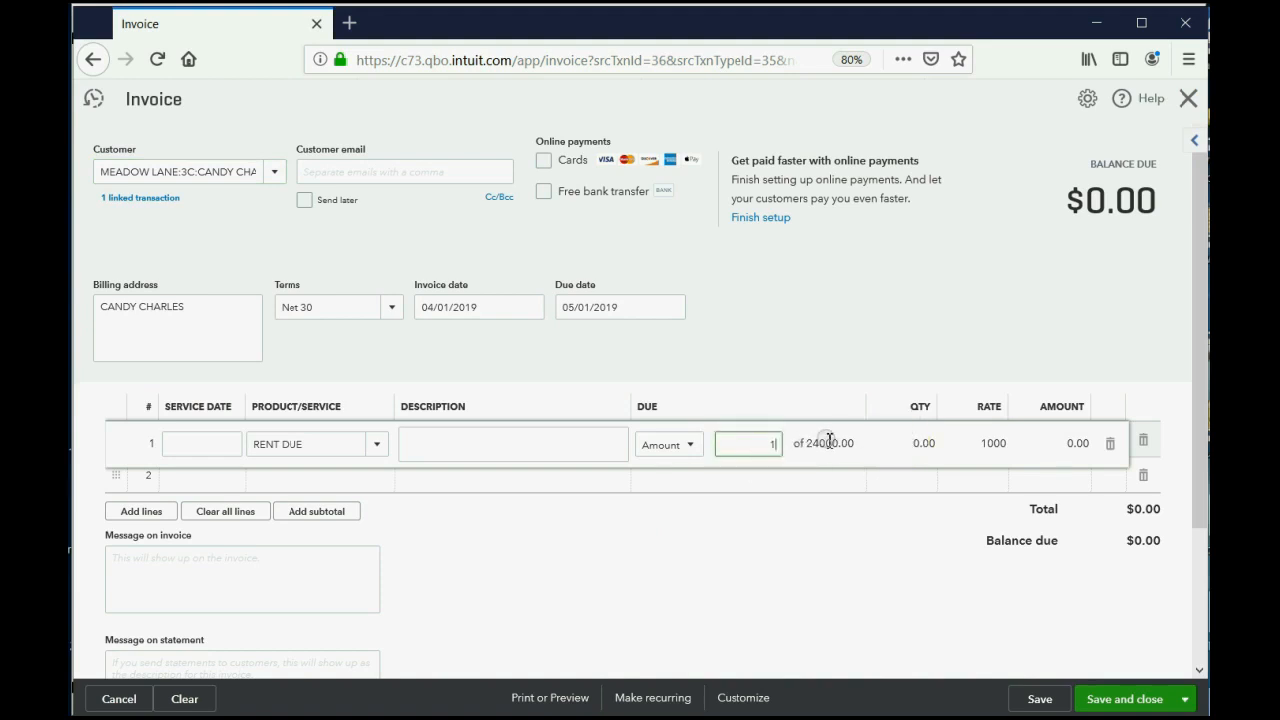
Enter 1,000 as the invoiced amount on the RENT DUE line.
text(000.00)
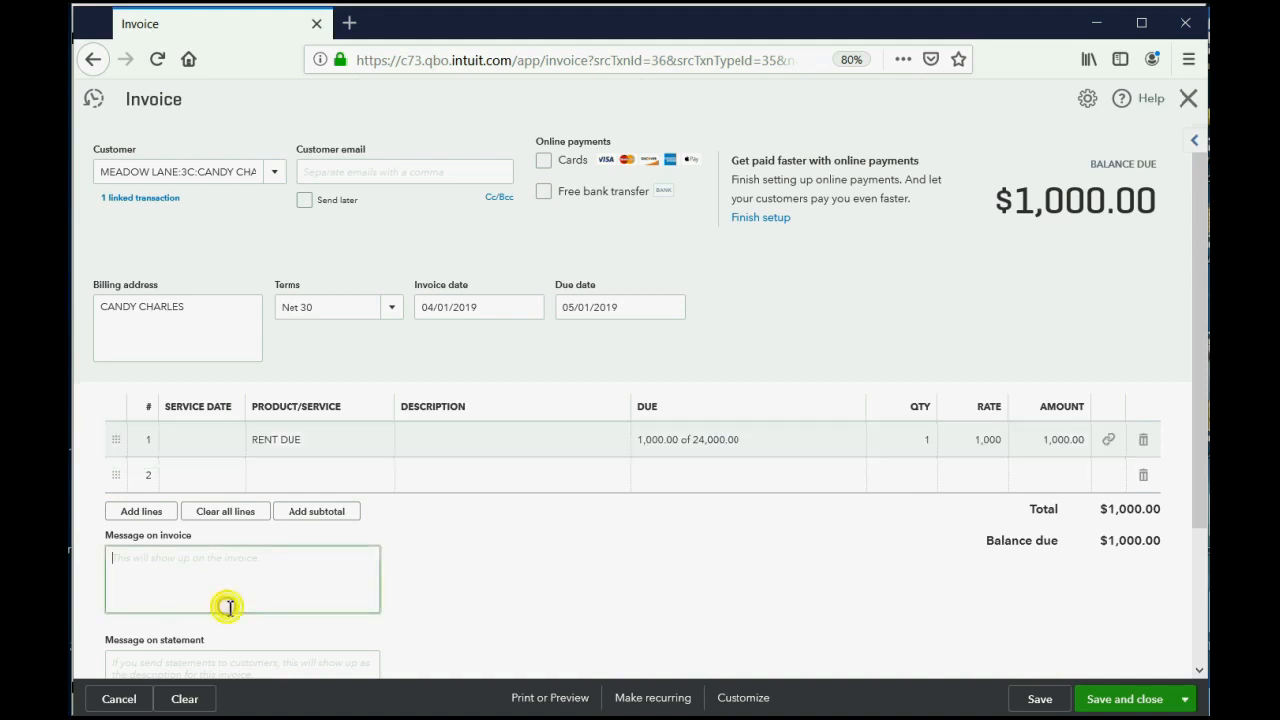
mouse_move(948, 450)
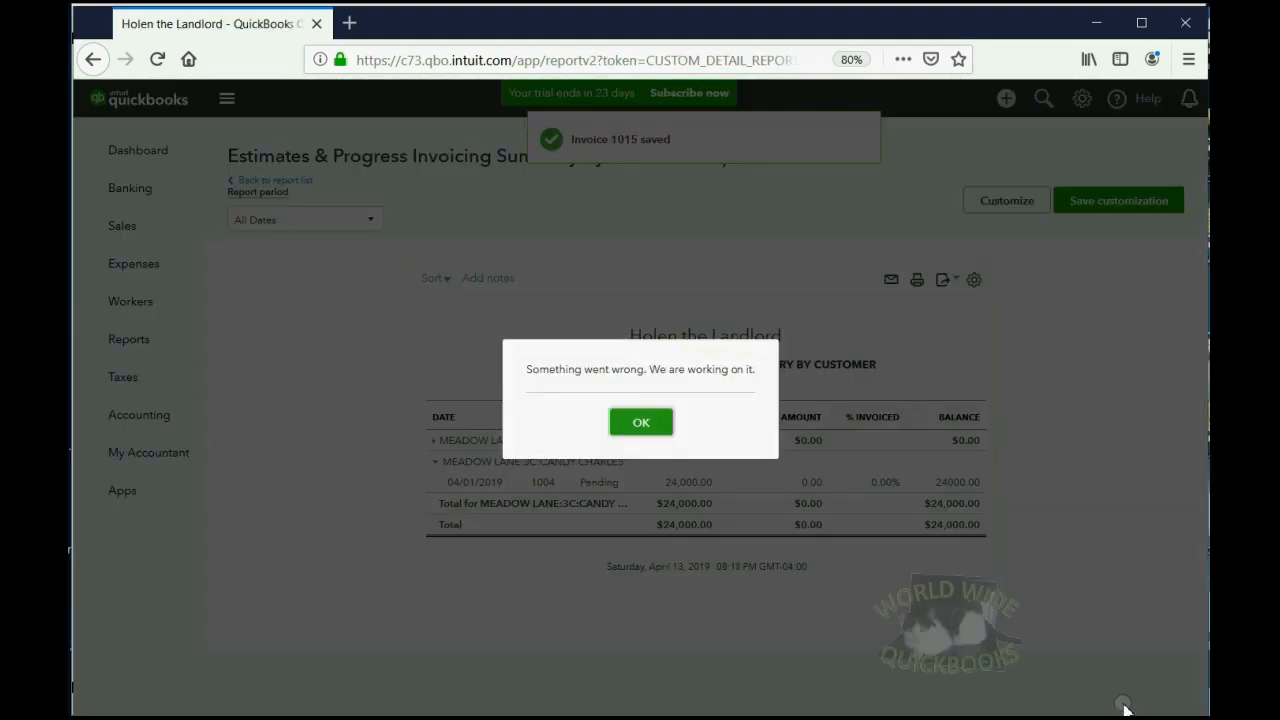
Dismiss the error and reopen the Estimates & Progress Invoicing Summary report from Reports.
click(640, 421)
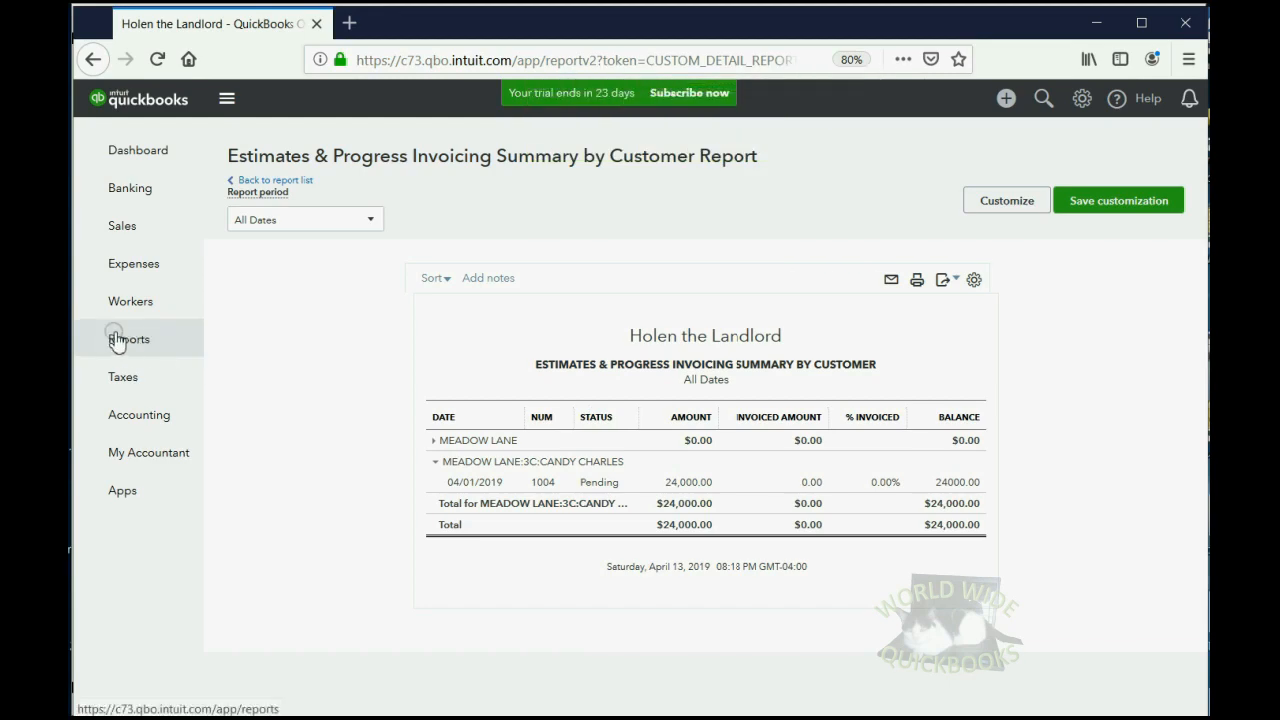
click(128, 338)
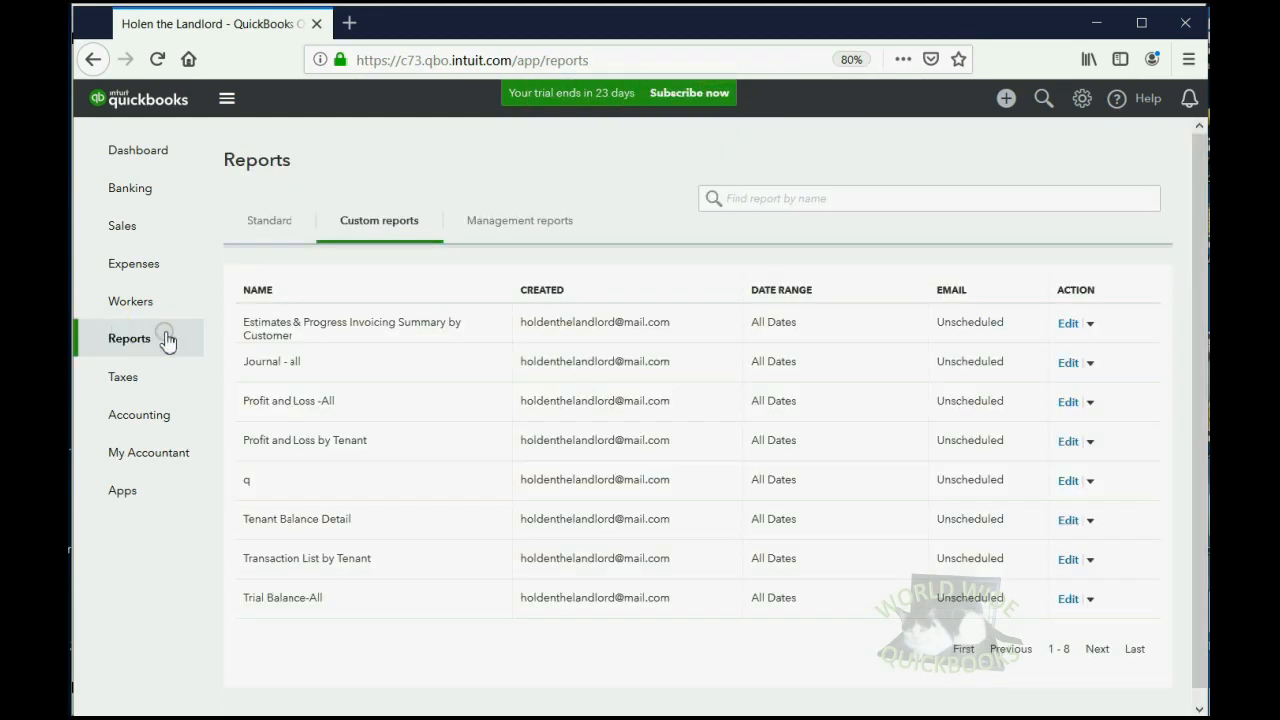
click(351, 328)
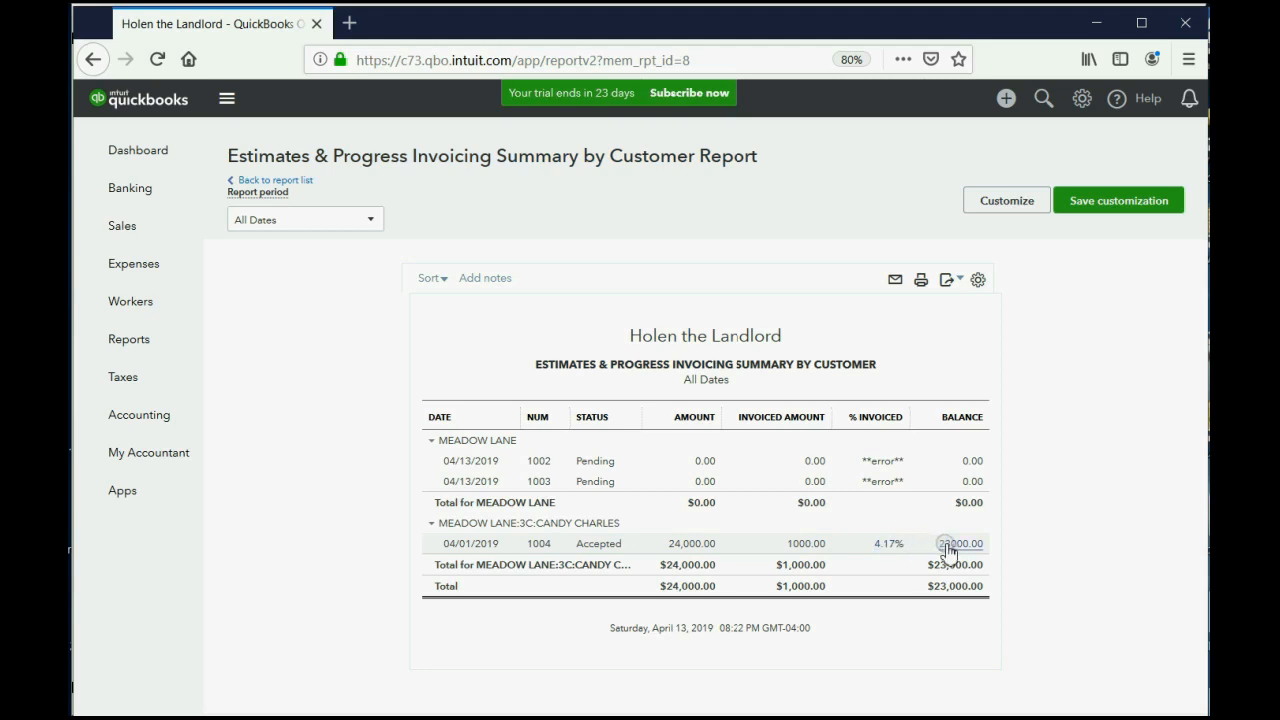
mouse_move(955, 550)
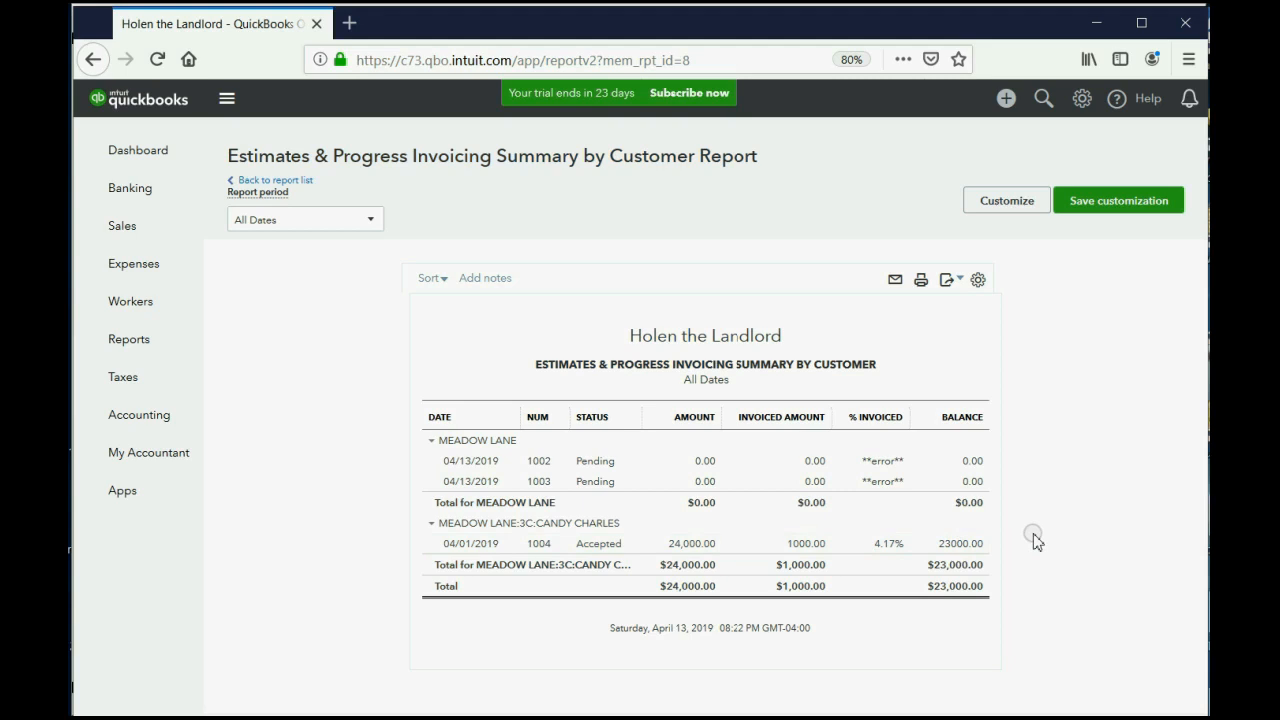
mouse_move(1032, 533)
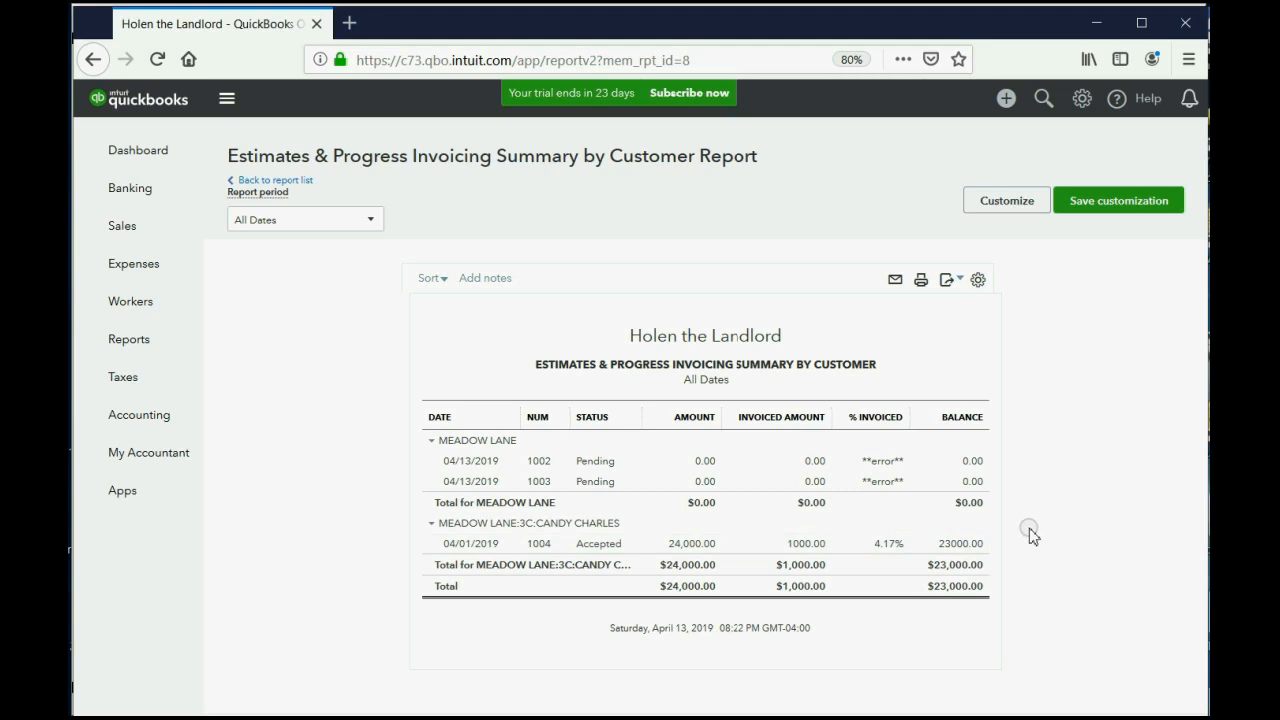